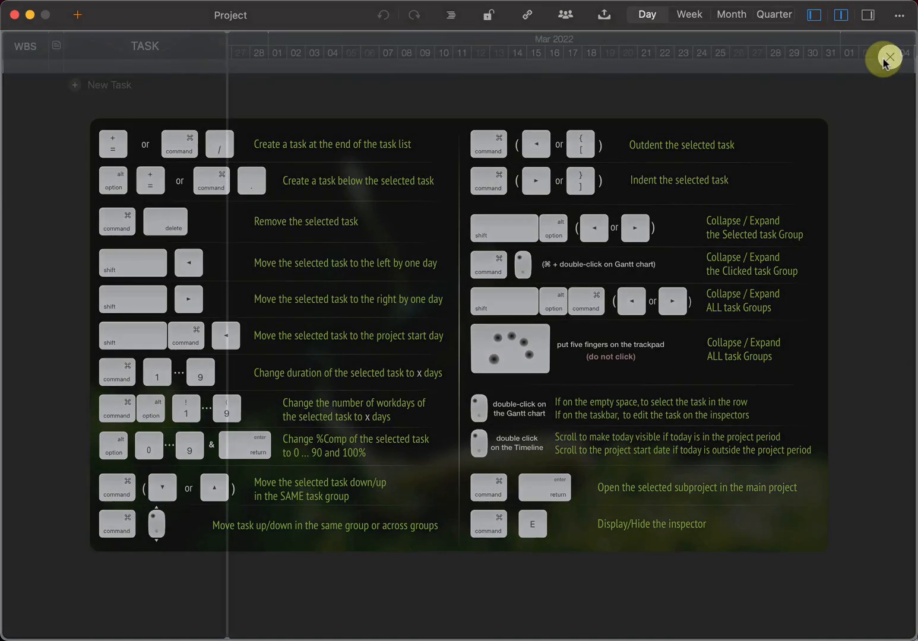
# Dismiss the keyboard shortcuts overlay to reveal the empty March 2022 project
pyautogui.click(885, 60)
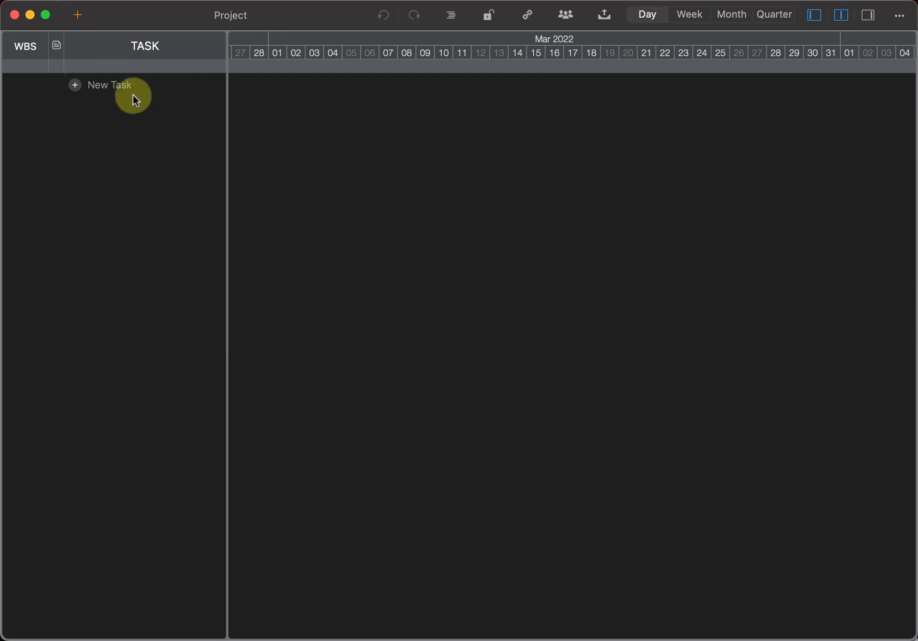
# Add a new task at the end of the list and name it 'Task 2'
pyautogui.click(109, 85)
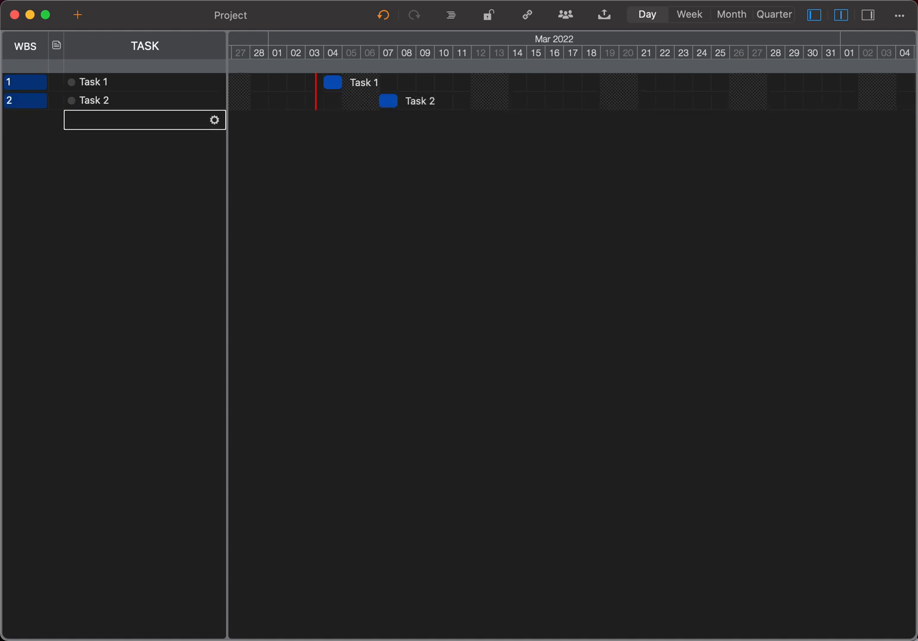
pyautogui.write('Task 2.1')
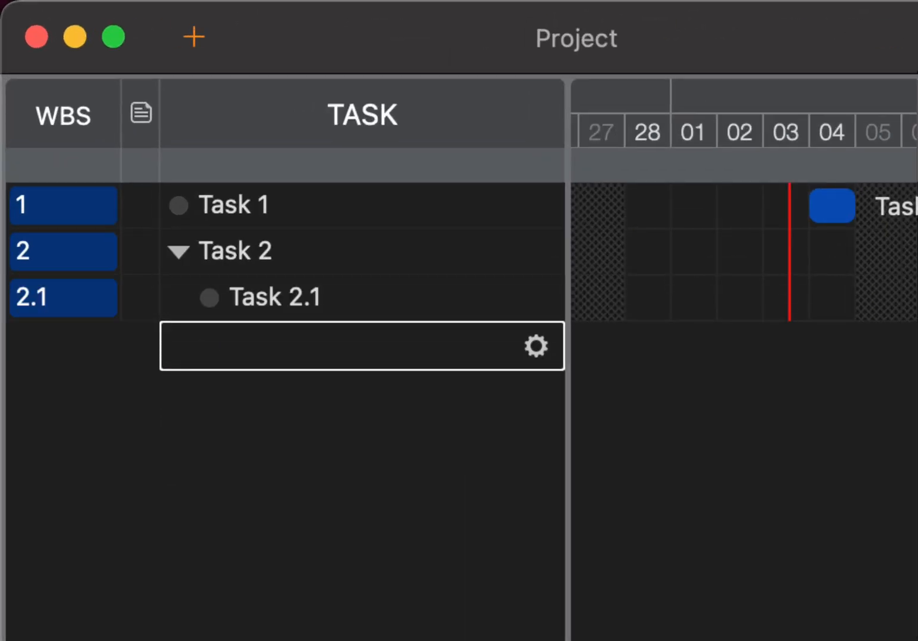
pyautogui.write('Task 2')
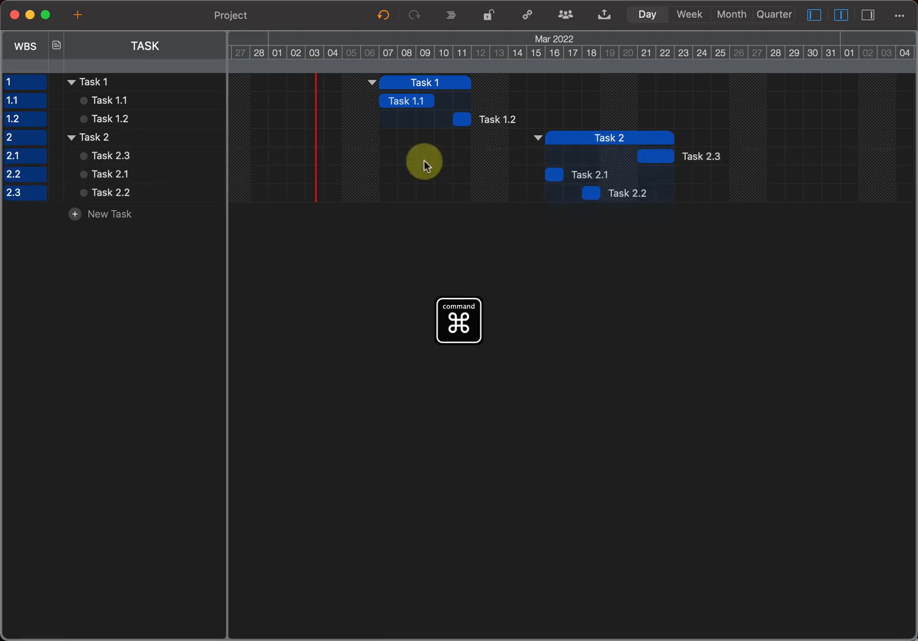
pyautogui.moveTo(429, 160)
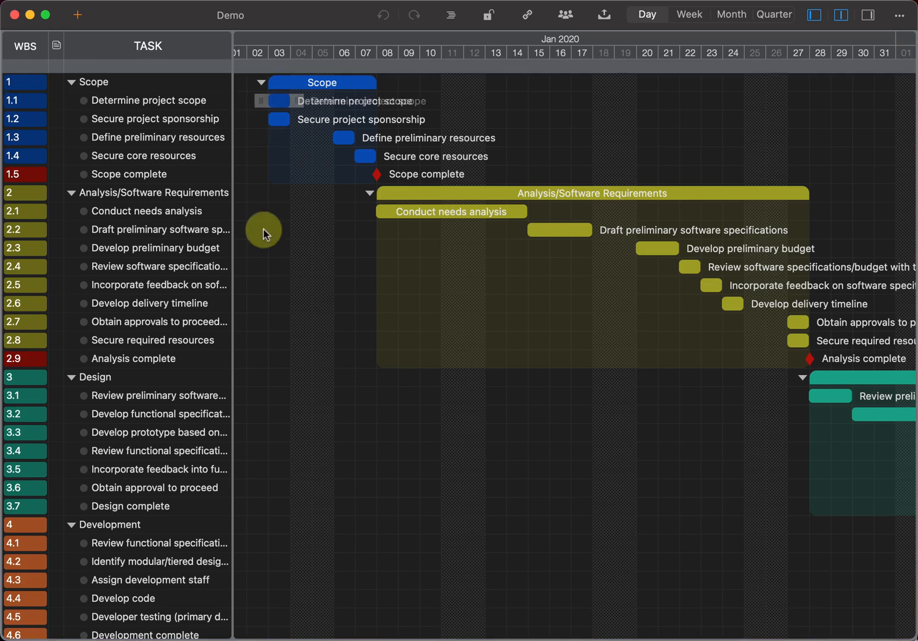
# Open the Demo sample project file
pyautogui.click(558, 230)
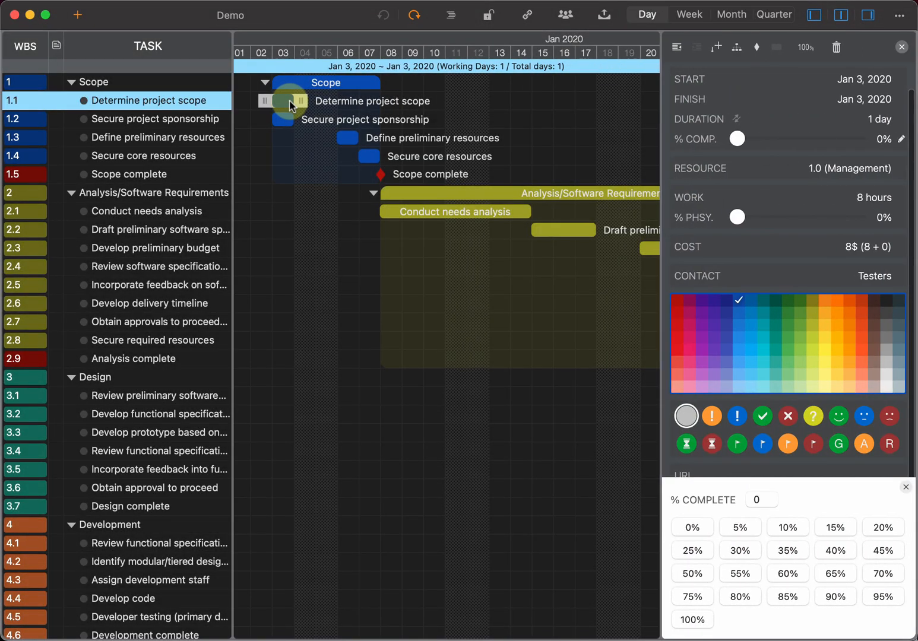
# Set 'Determine project scope' to 100% complete and close its task details
pyautogui.click(691, 619)
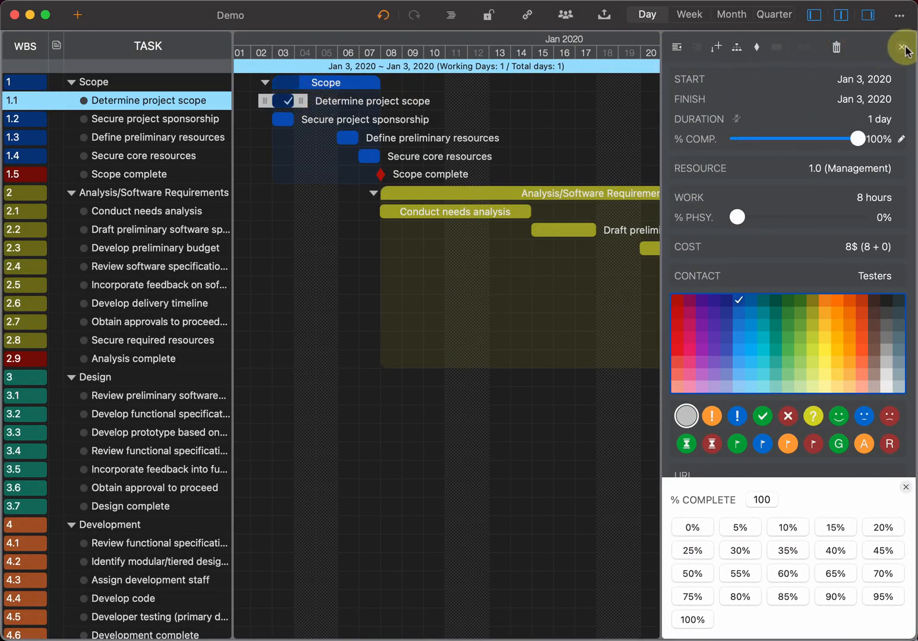
pyautogui.click(148, 210)
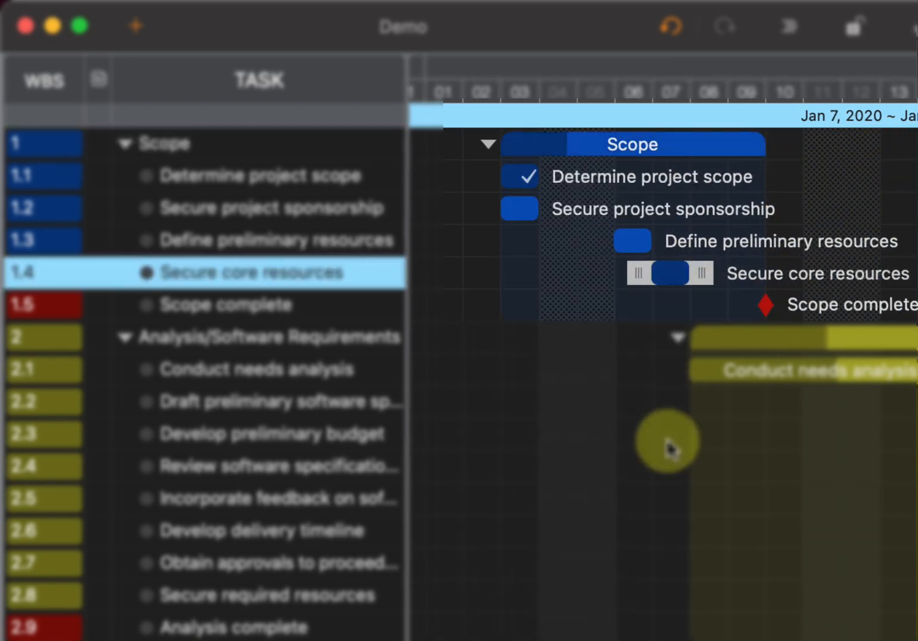
# Shift 'Secure core resources' and set its start date to January 7, 2020
pyautogui.press('shift+right')
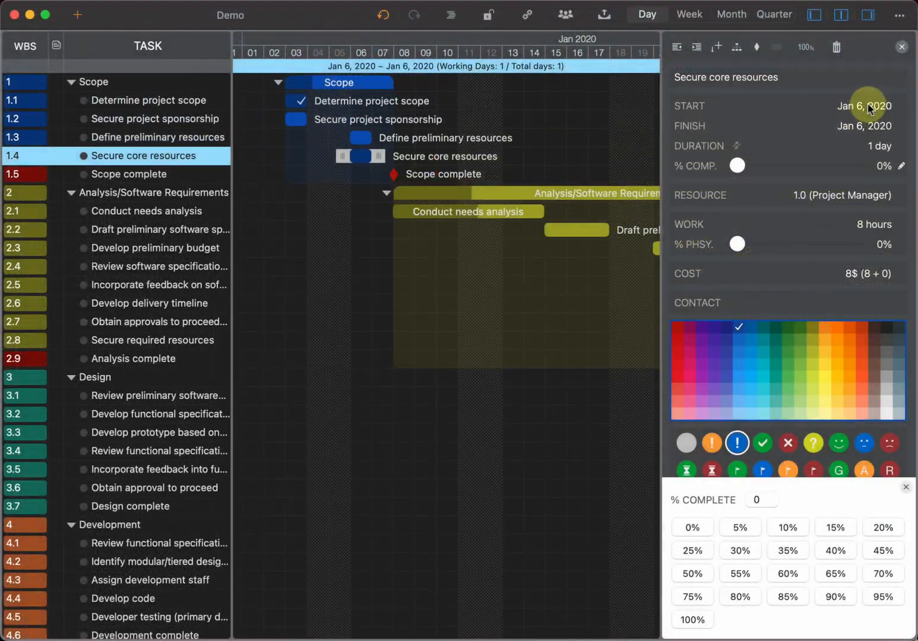
pyautogui.click(864, 106)
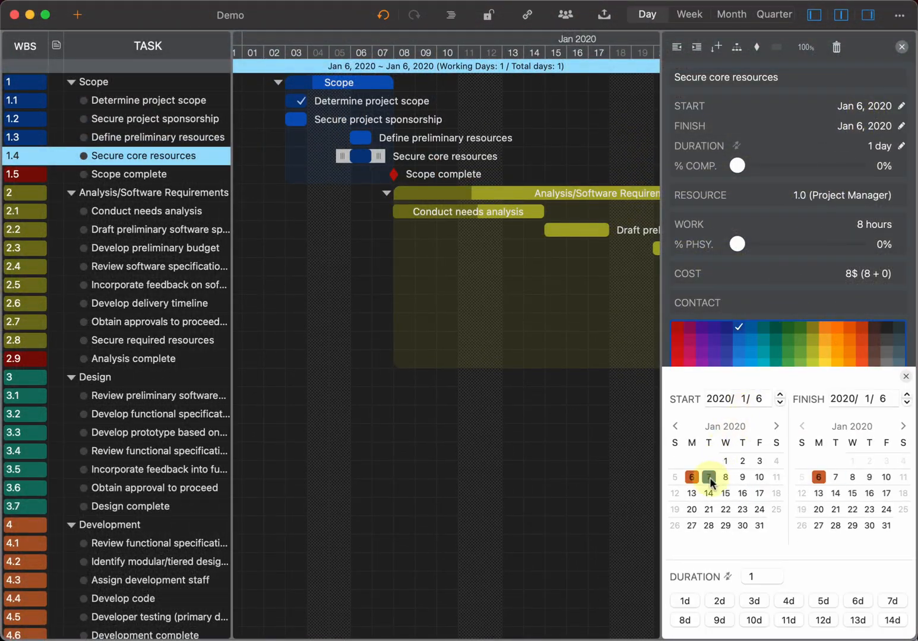
pyautogui.click(708, 476)
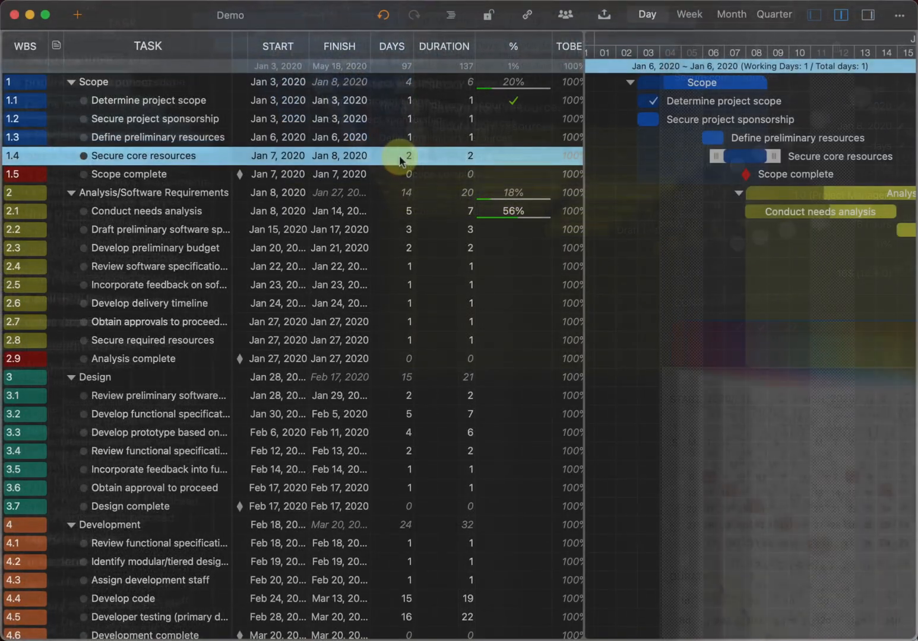
# Edit the Days and Start cells of 'Secure core resources' in the table
pyautogui.click(407, 156)
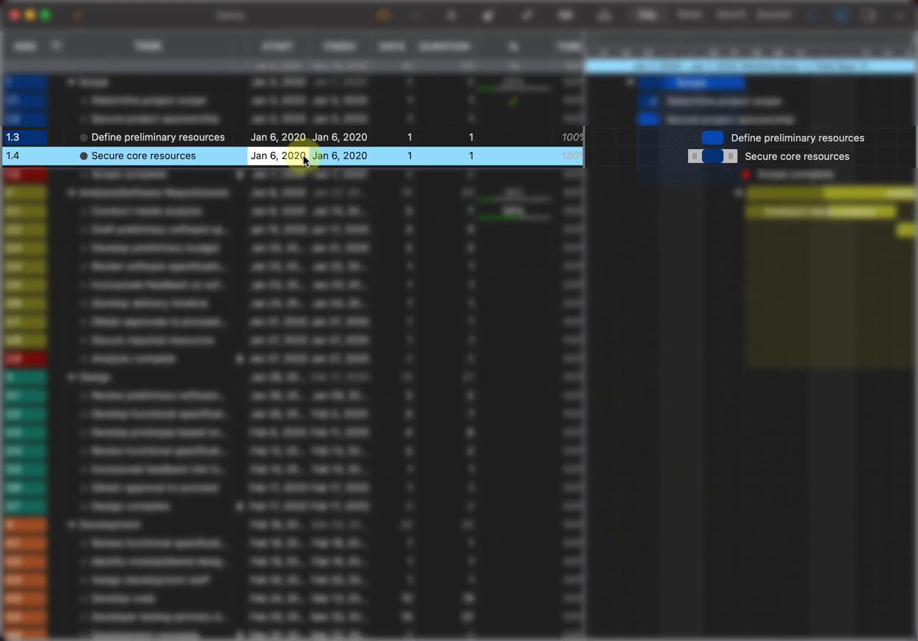
pyautogui.click(275, 156)
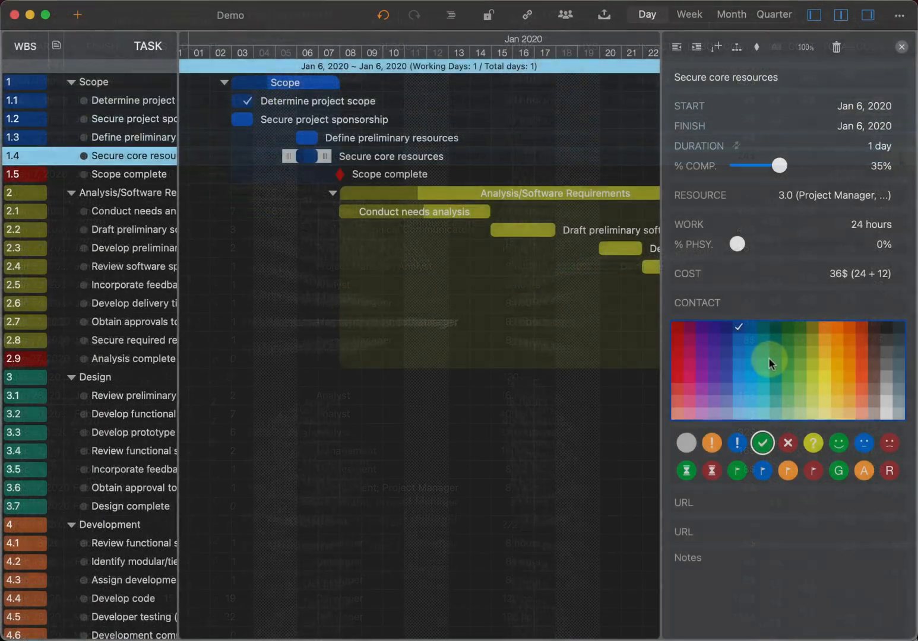
# Colour 'Secure core resources' teal, attach the quickplan.app link, and browse Edit and Insert menus
pyautogui.click(739, 244)
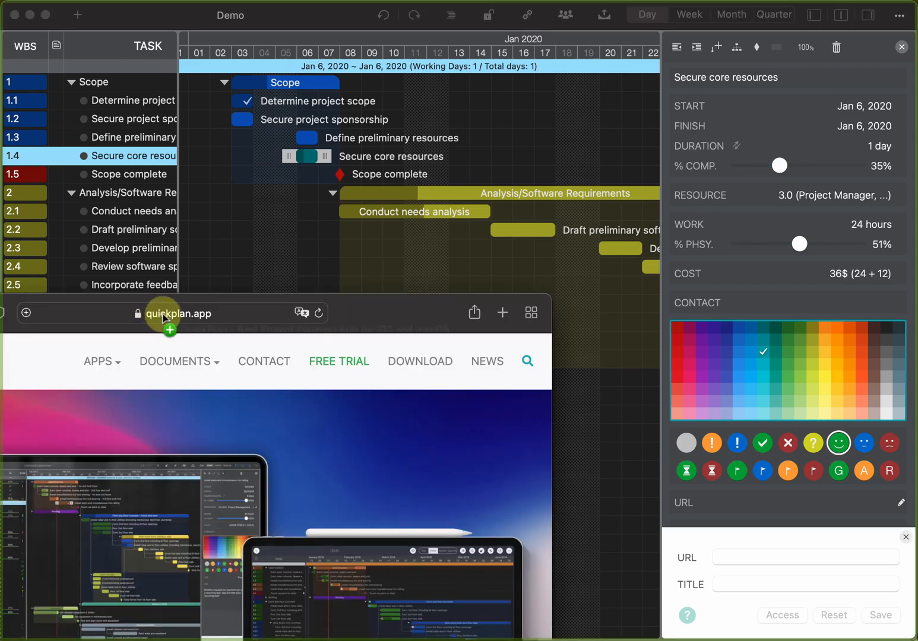
pyautogui.click(145, 7)
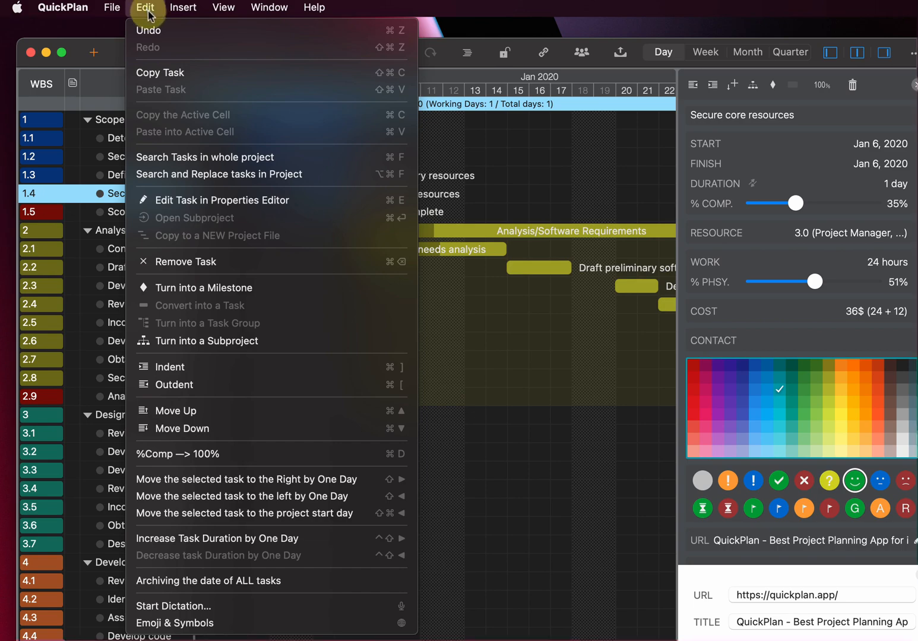
pyautogui.click(182, 8)
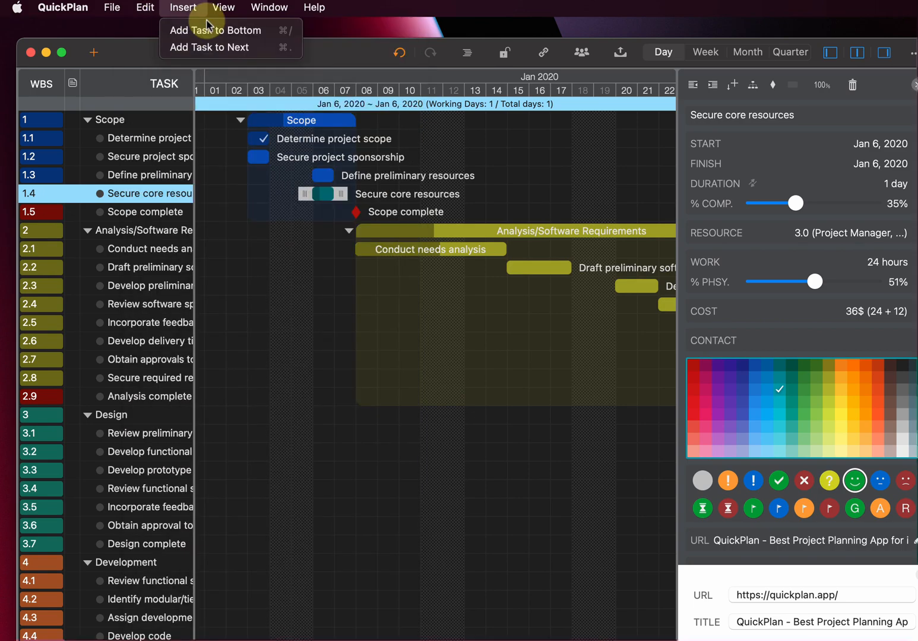
pyautogui.click(222, 7)
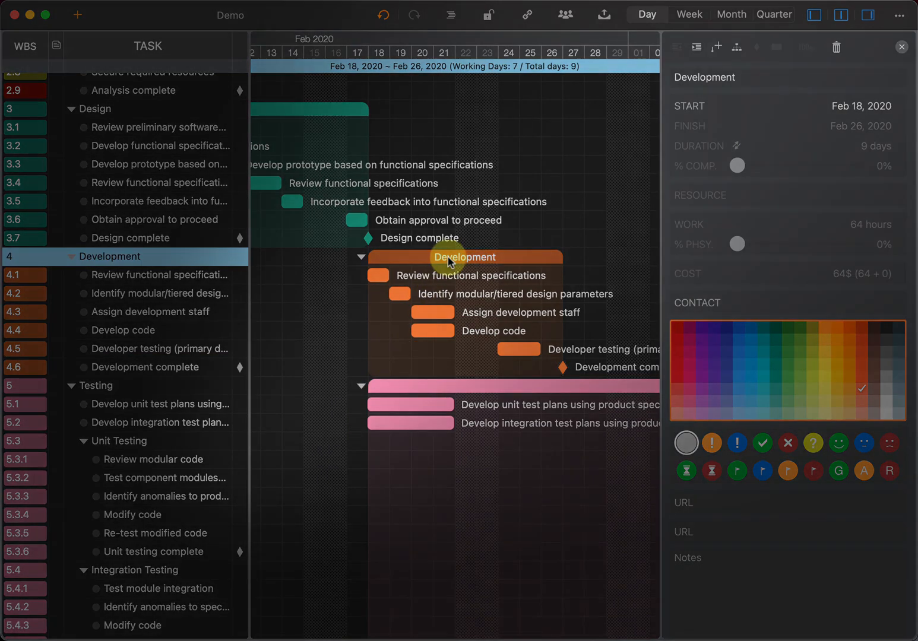
pyautogui.moveTo(738, 47)
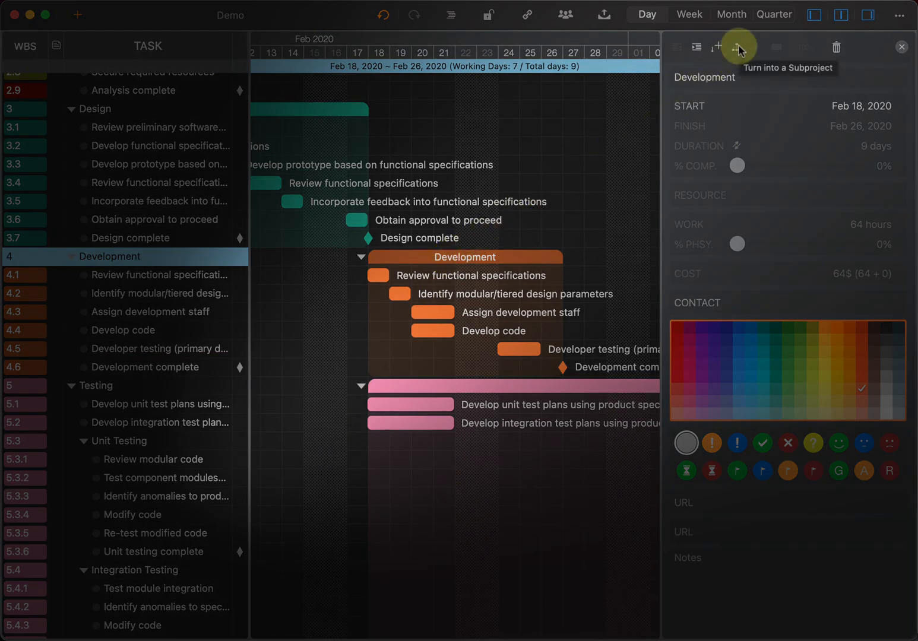
# Turn Development into a subproject and use its bar's context menu
pyautogui.click(738, 47)
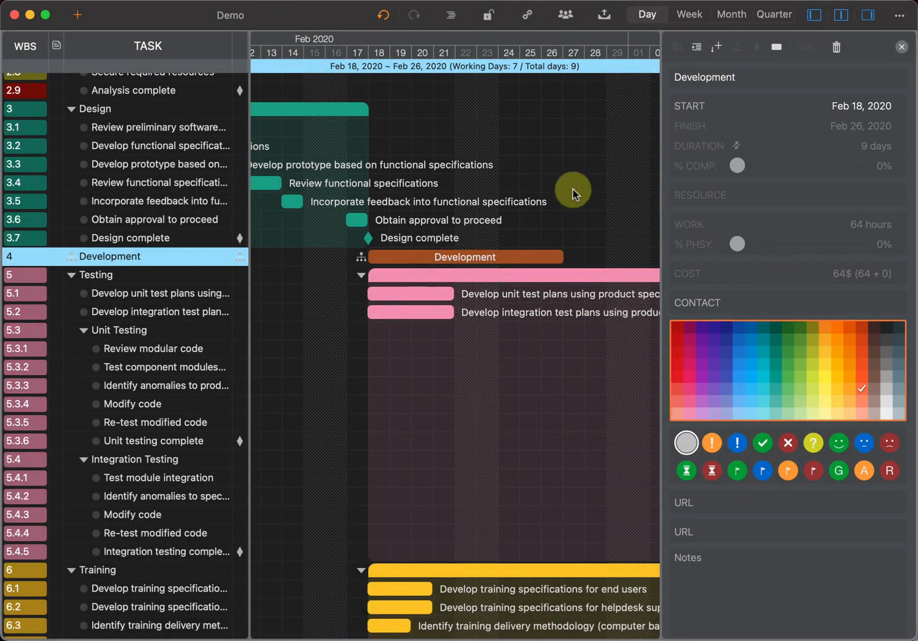
pyautogui.rightClick(464, 257)
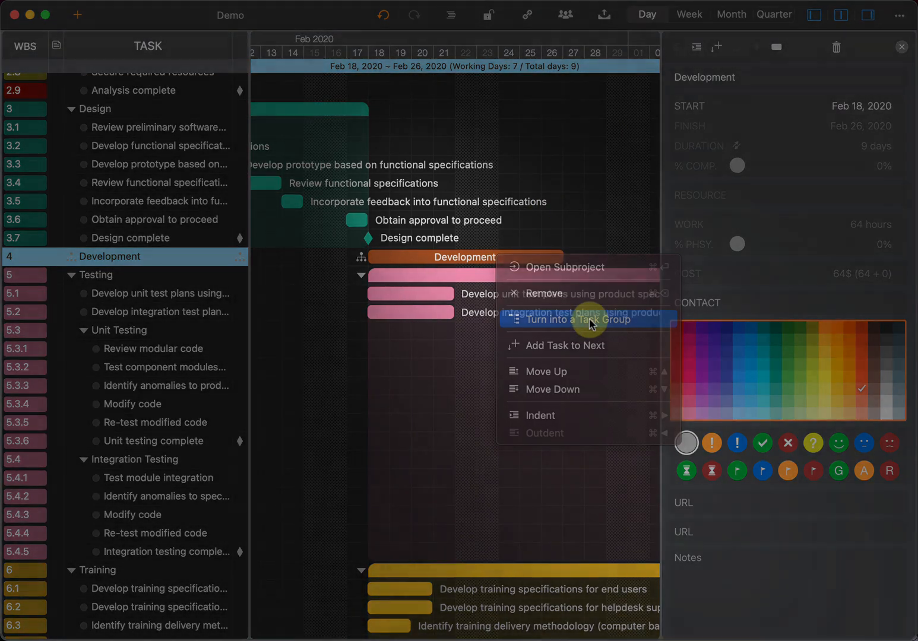
pyautogui.click(590, 318)
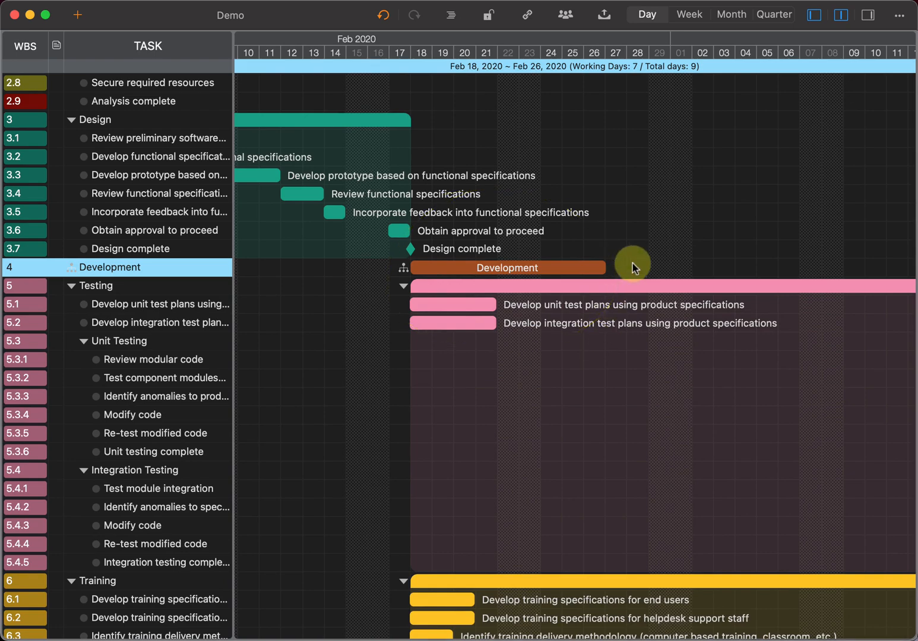
pyautogui.doubleClick(508, 267)
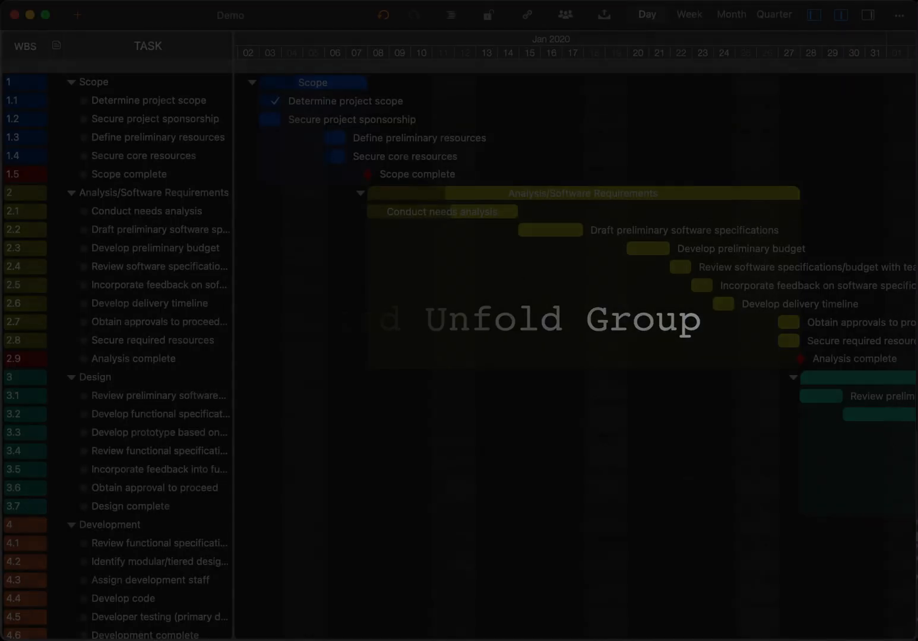
pyautogui.click(71, 81)
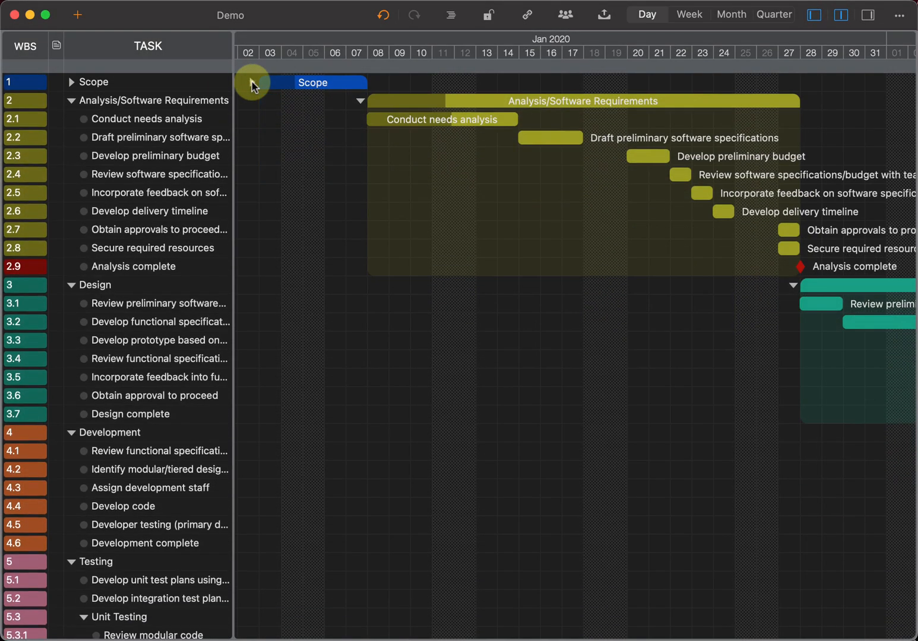
pyautogui.click(70, 82)
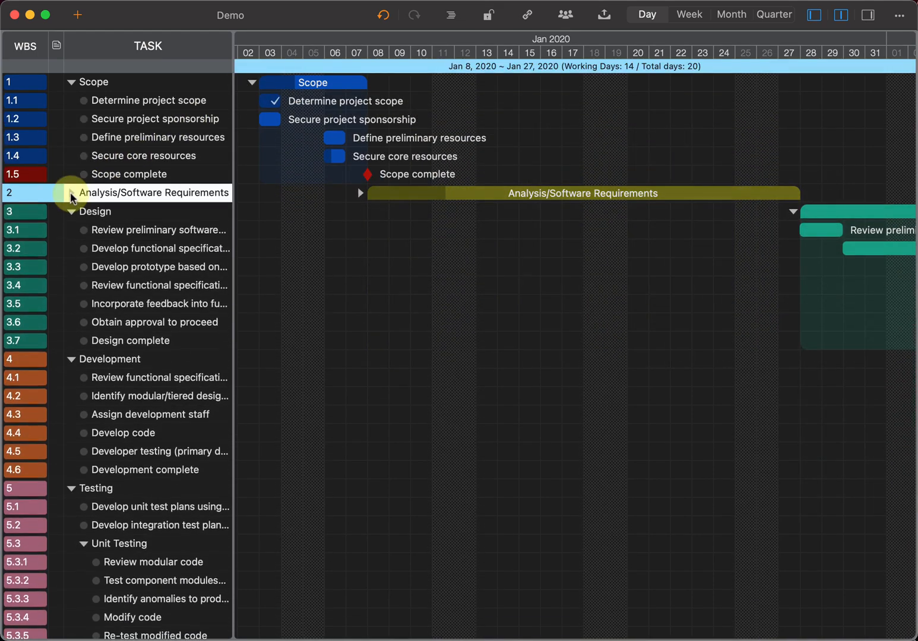
pyautogui.click(71, 193)
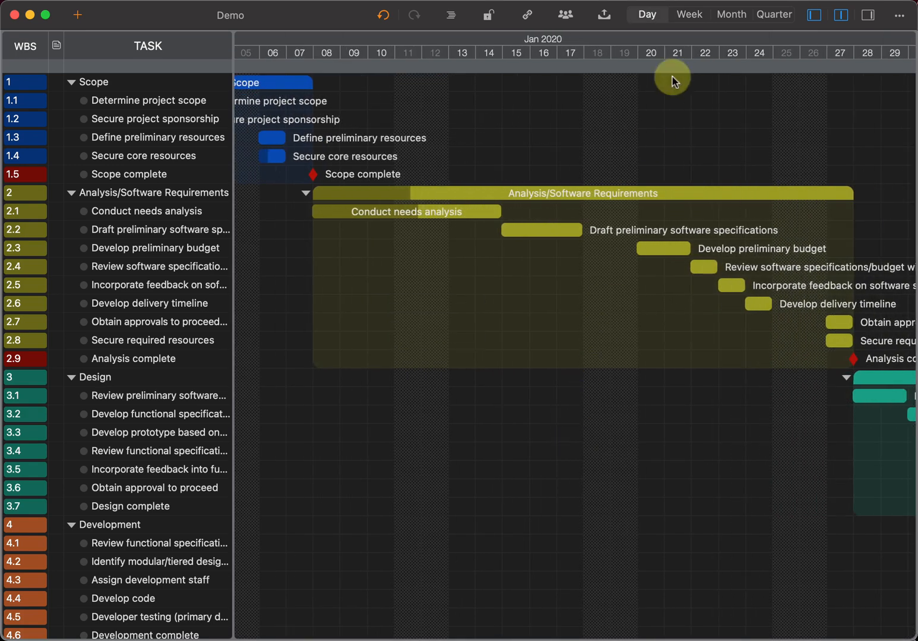
# Switch the timeline to the Month scale, then back to Day
pyautogui.click(731, 14)
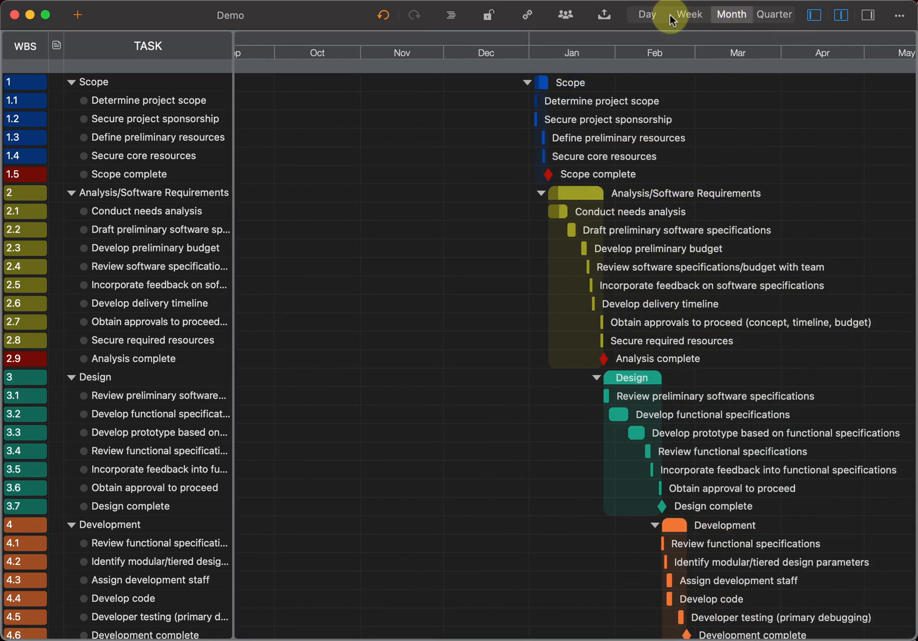
pyautogui.click(646, 14)
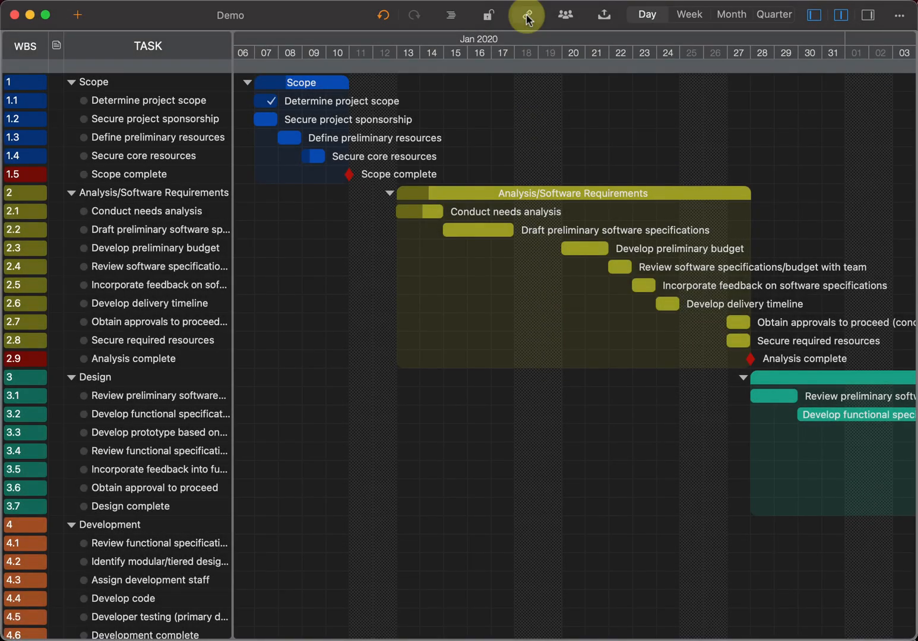
# Use the link tool to connect Scope task bars into a chain
pyautogui.click(525, 15)
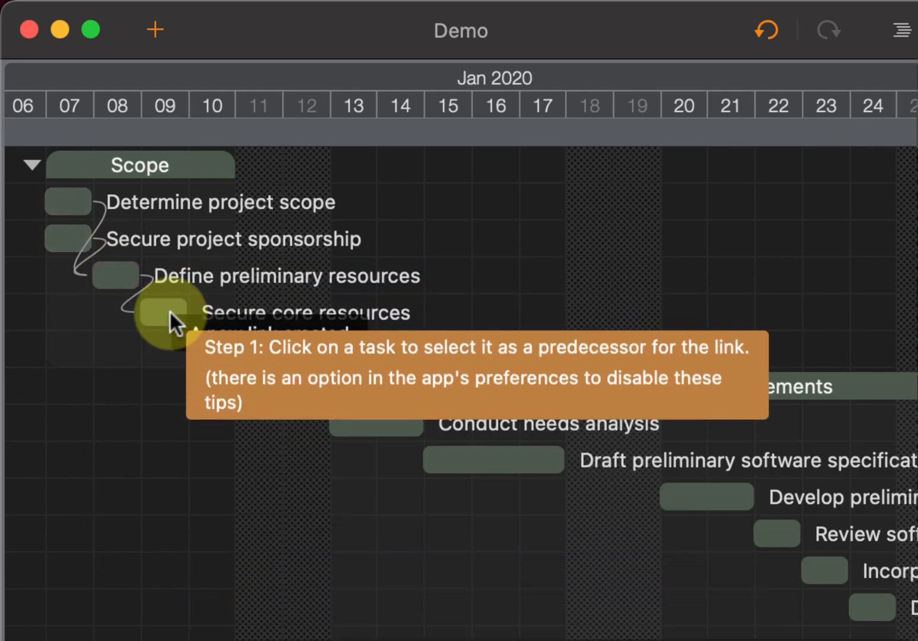
pyautogui.click(113, 275)
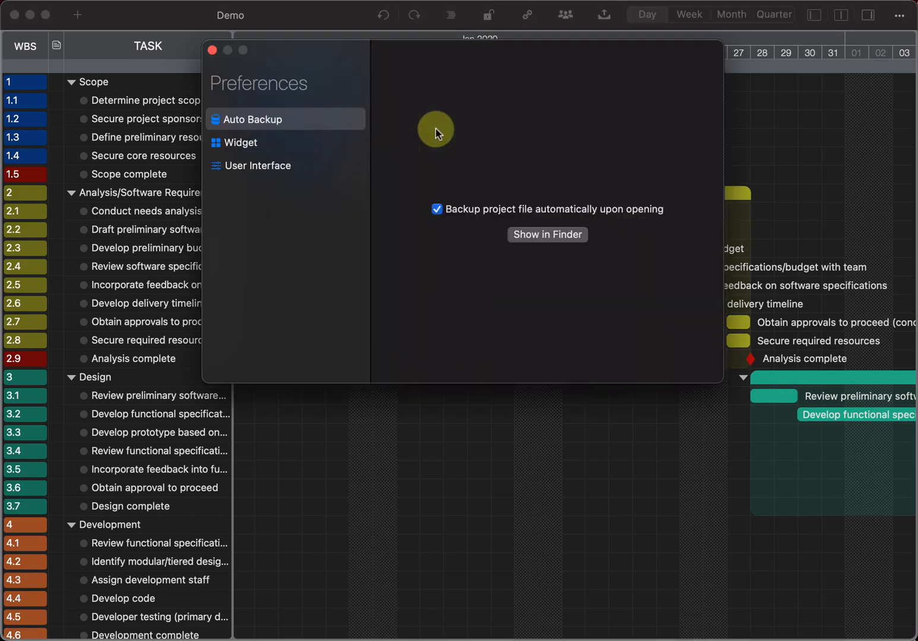
# Show the User Interface preferences and scroll through its options
pyautogui.click(258, 165)
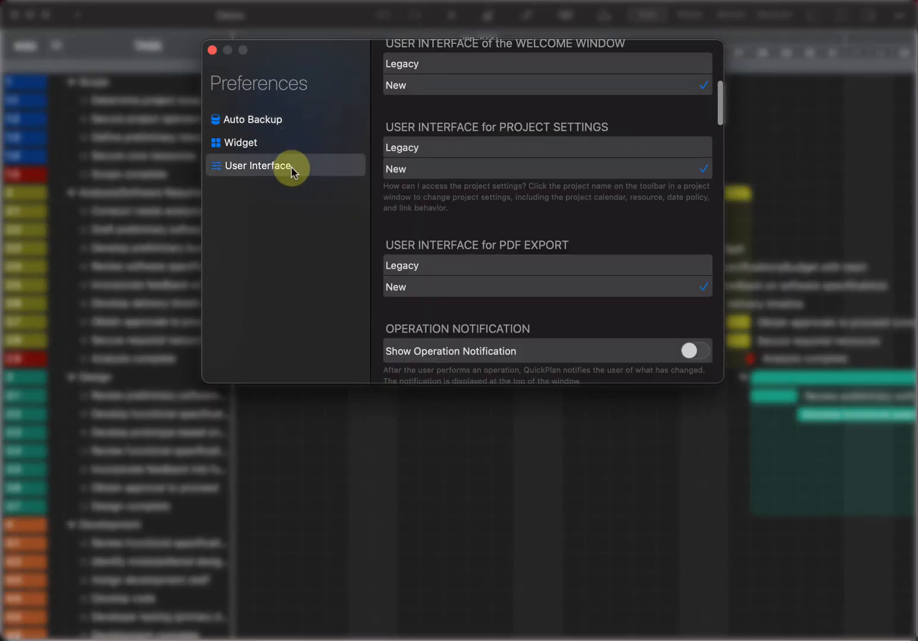
pyautogui.scroll(-3)
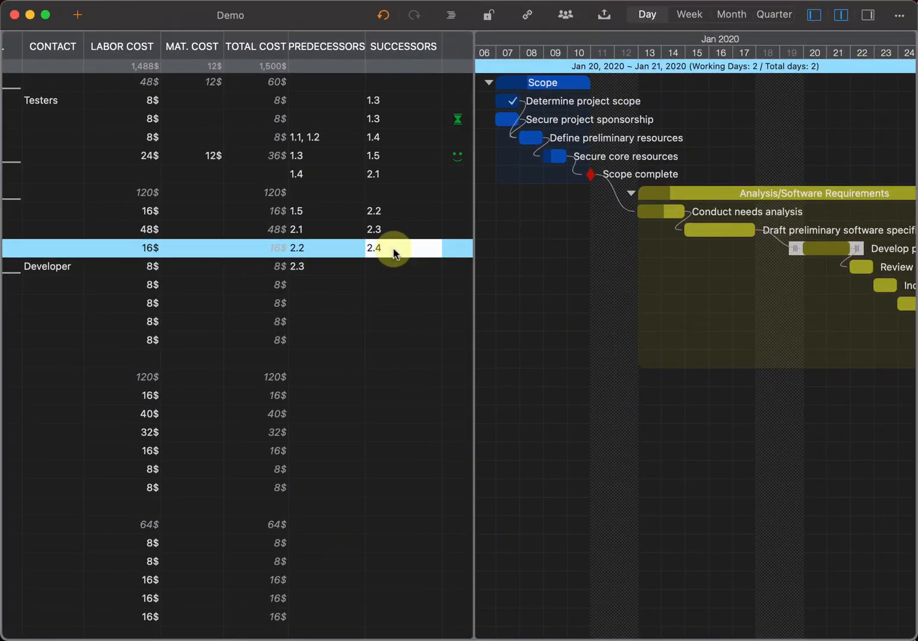
# Delete the 'Review software specifications/budget with team' successor link from the task
pyautogui.click(374, 248)
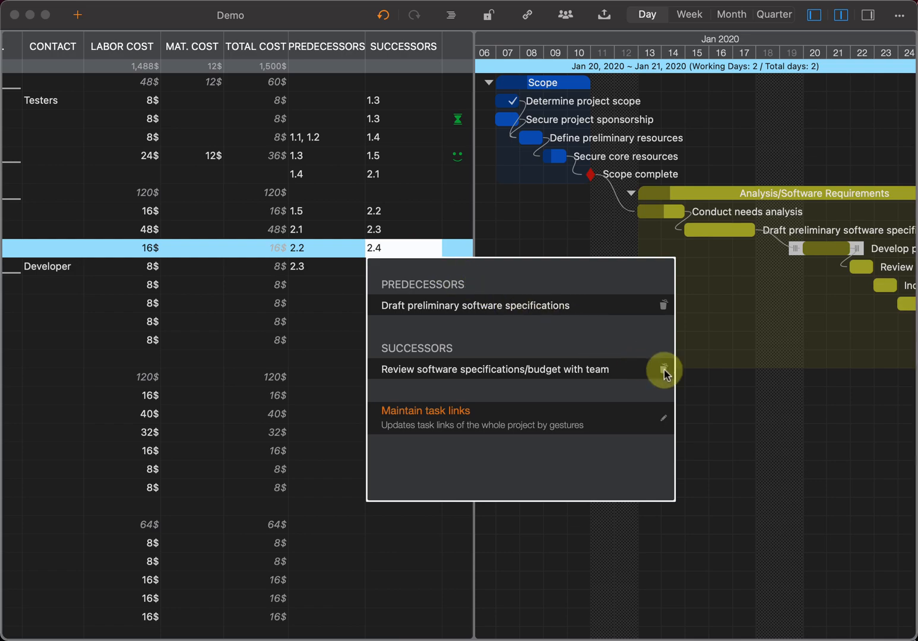
pyautogui.click(663, 369)
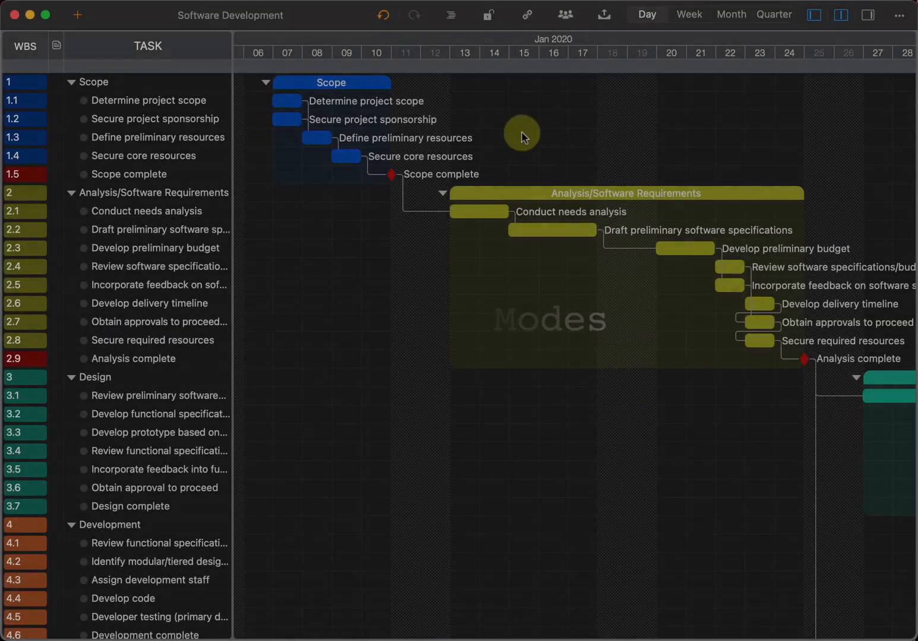
# Try the All Tasks flat list sorted by start date, then return to Regular Tree Structure
pyautogui.click(452, 14)
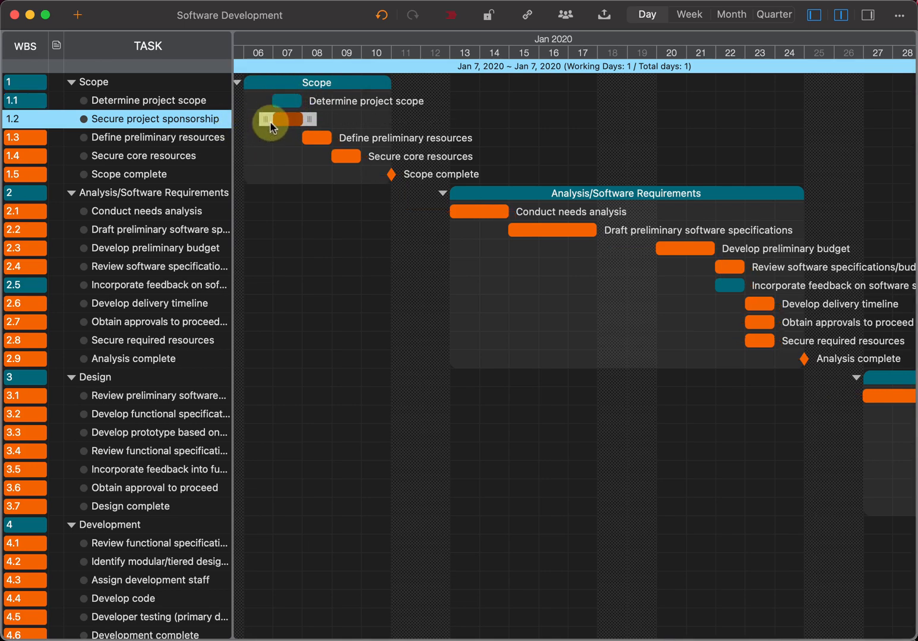
pyautogui.click(452, 15)
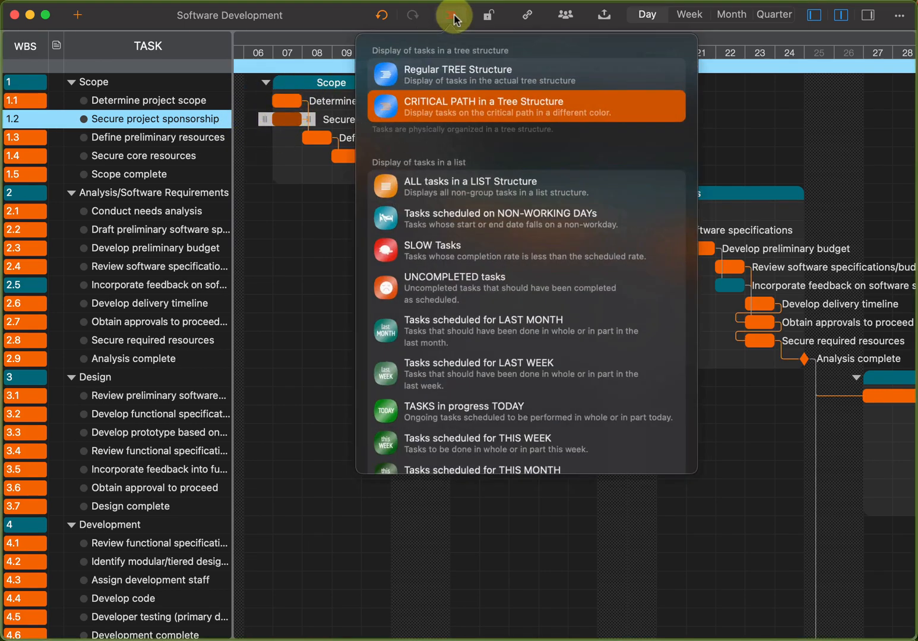
pyautogui.click(469, 186)
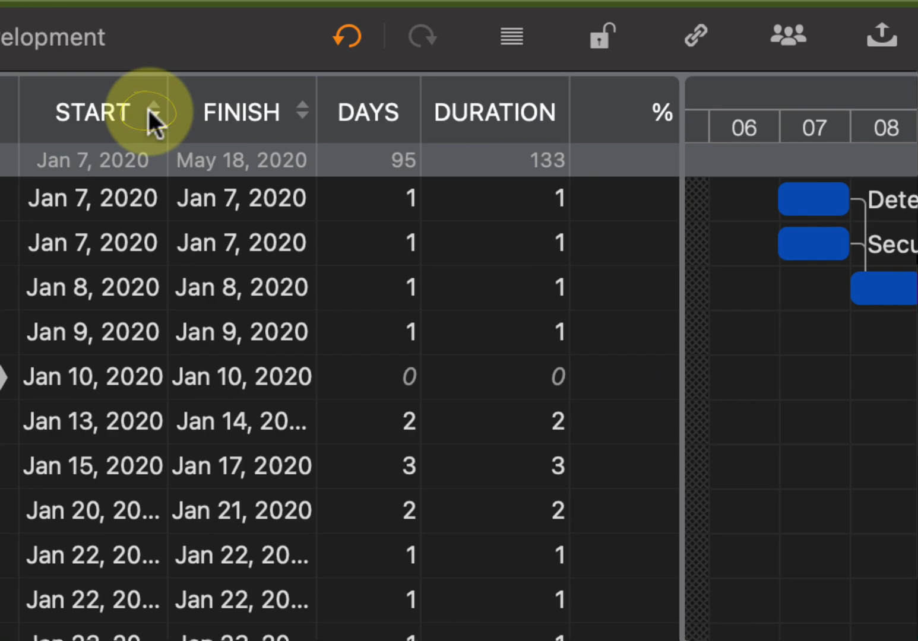
pyautogui.click(155, 110)
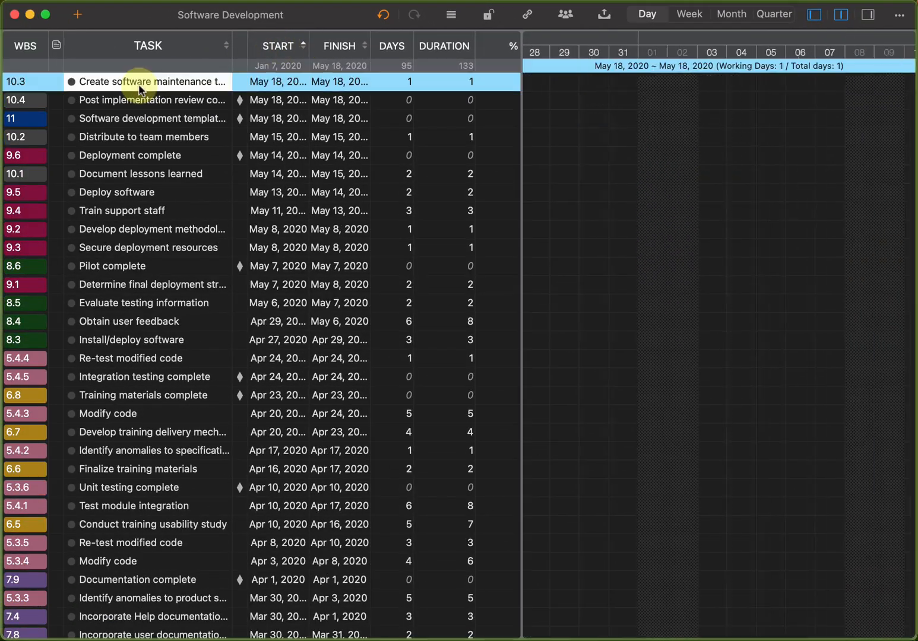
pyautogui.scroll(3)
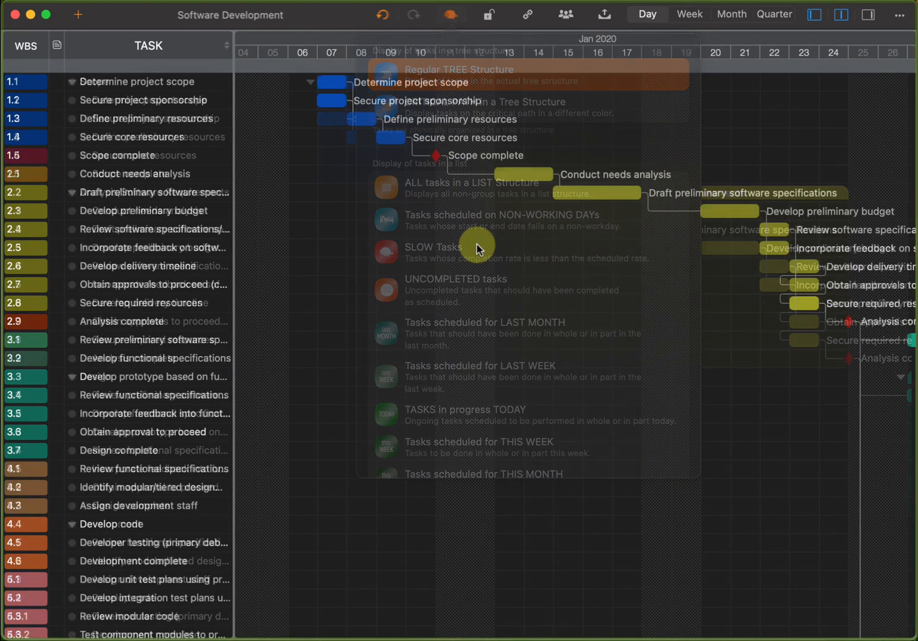
pyautogui.click(450, 15)
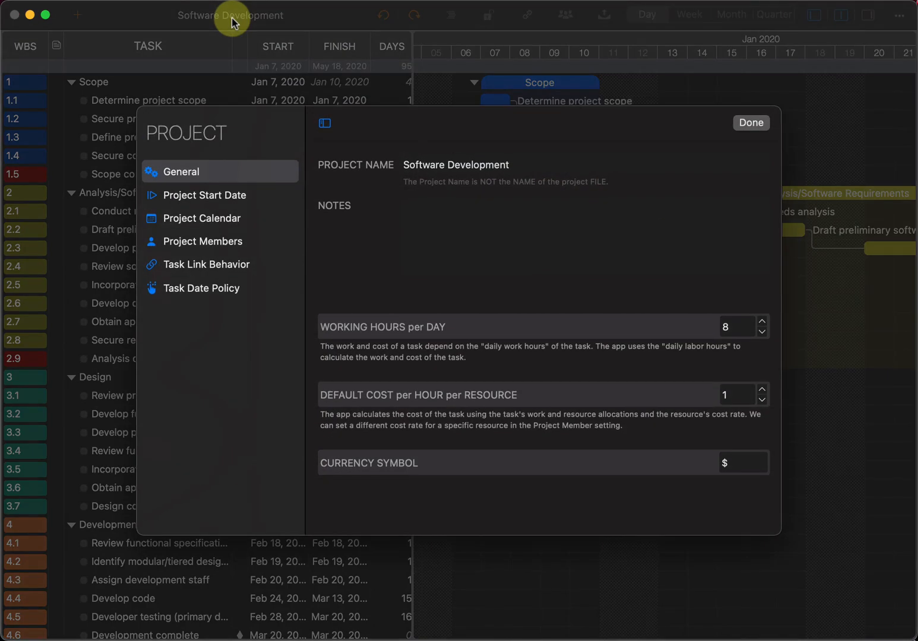
pyautogui.moveTo(201, 152)
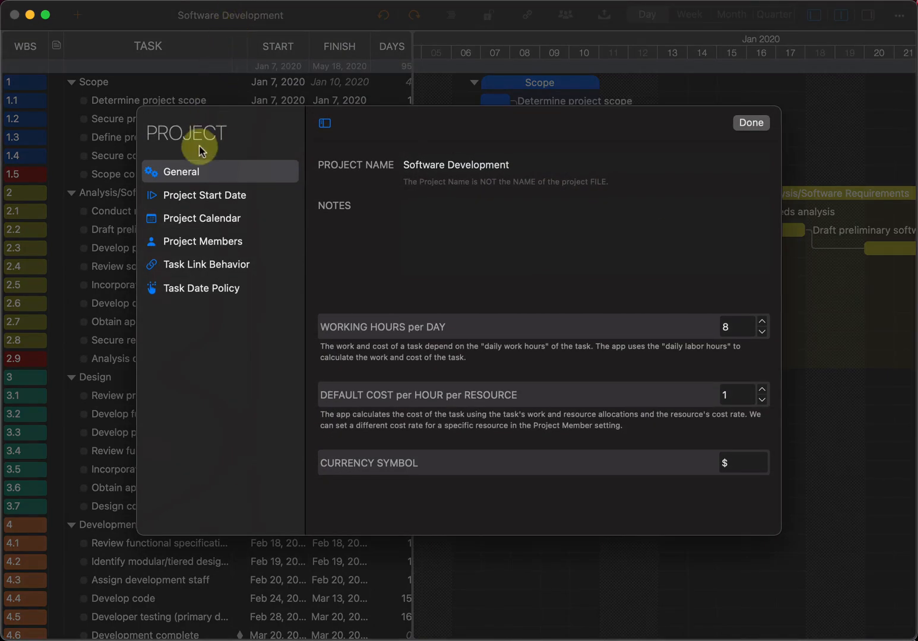
# Change the project start date from January 7 to January 9, 2020
pyautogui.click(205, 195)
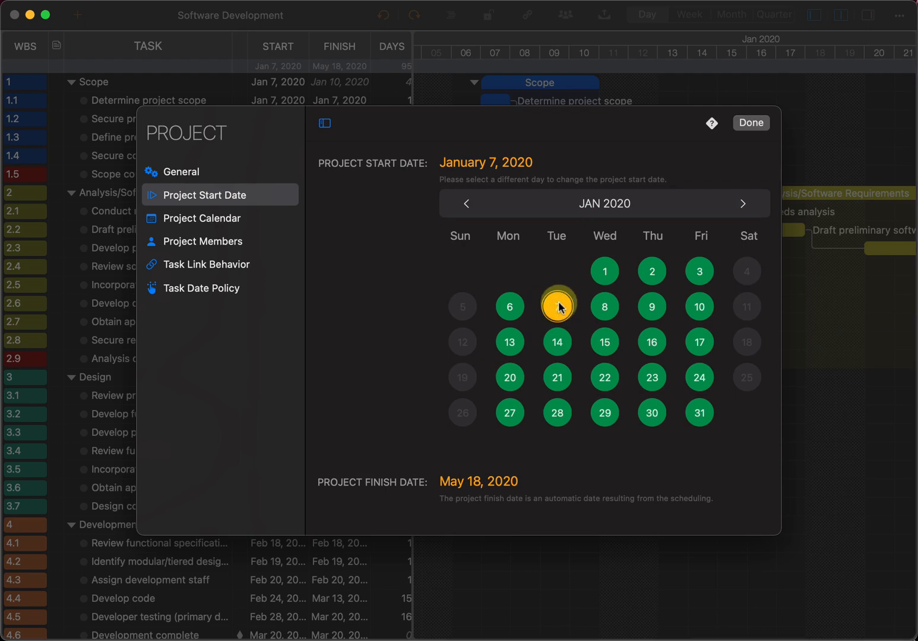
pyautogui.click(556, 306)
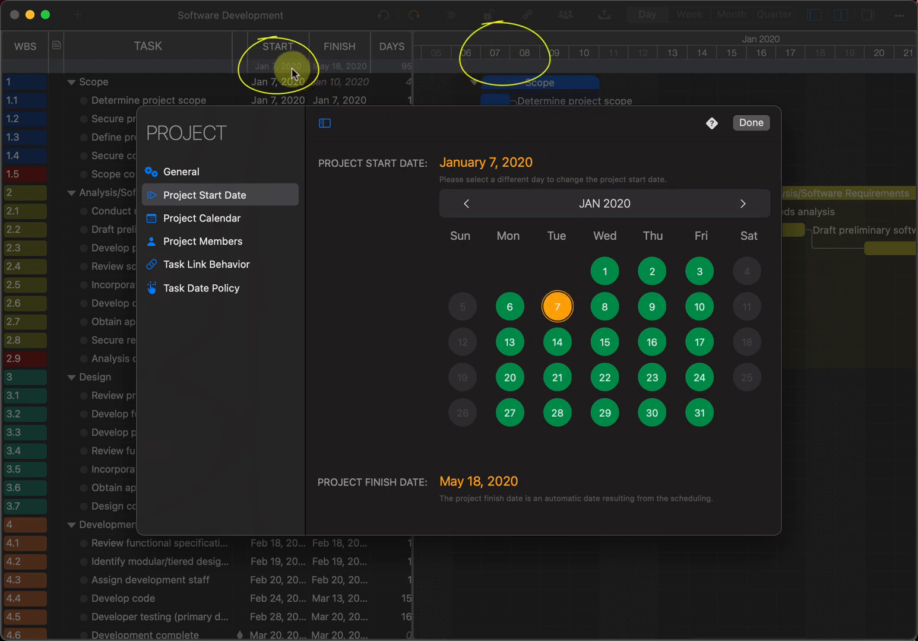
pyautogui.click(651, 306)
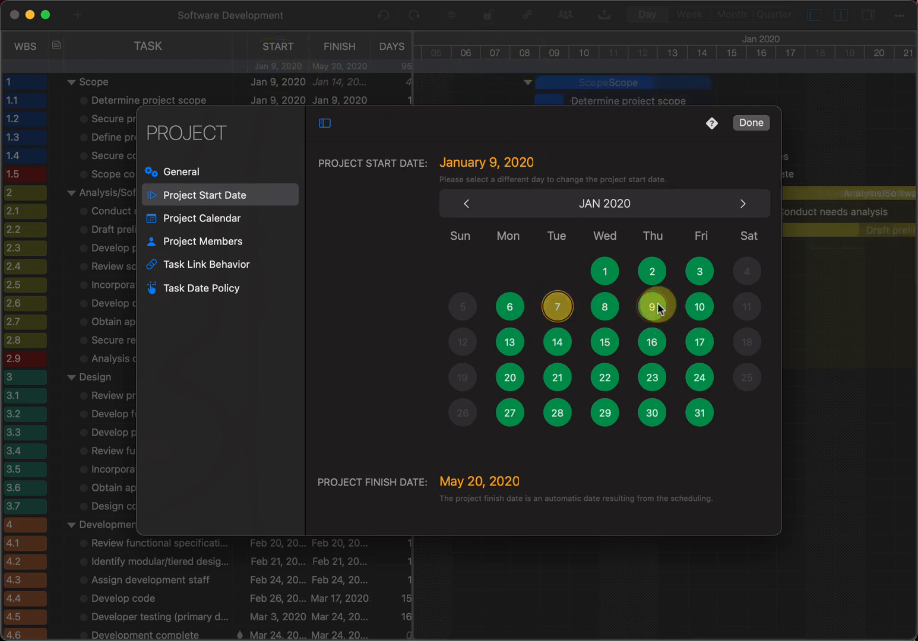
pyautogui.click(651, 306)
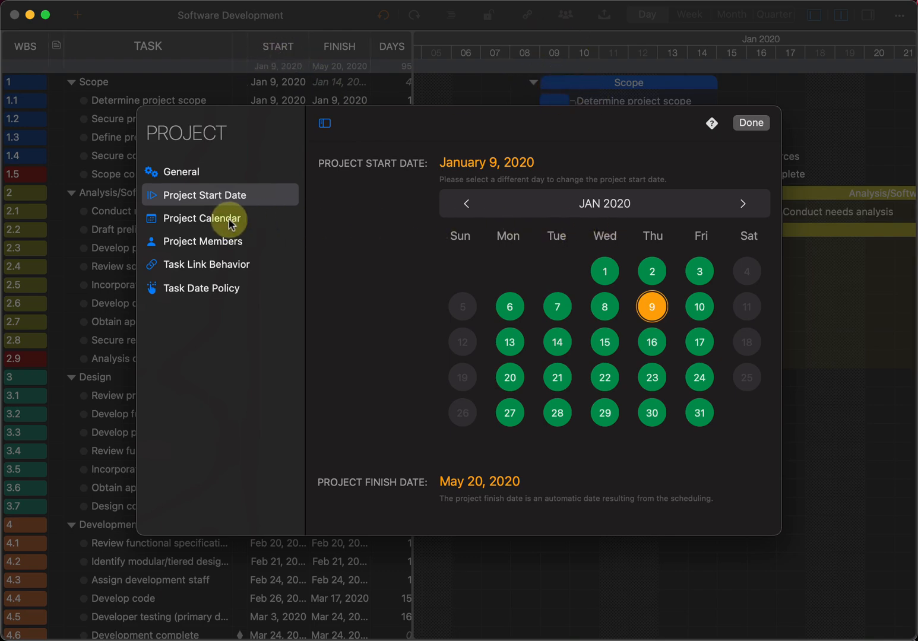
# Make January 11, 12 and 18, 2020 working days in the Project Calendar
pyautogui.click(203, 218)
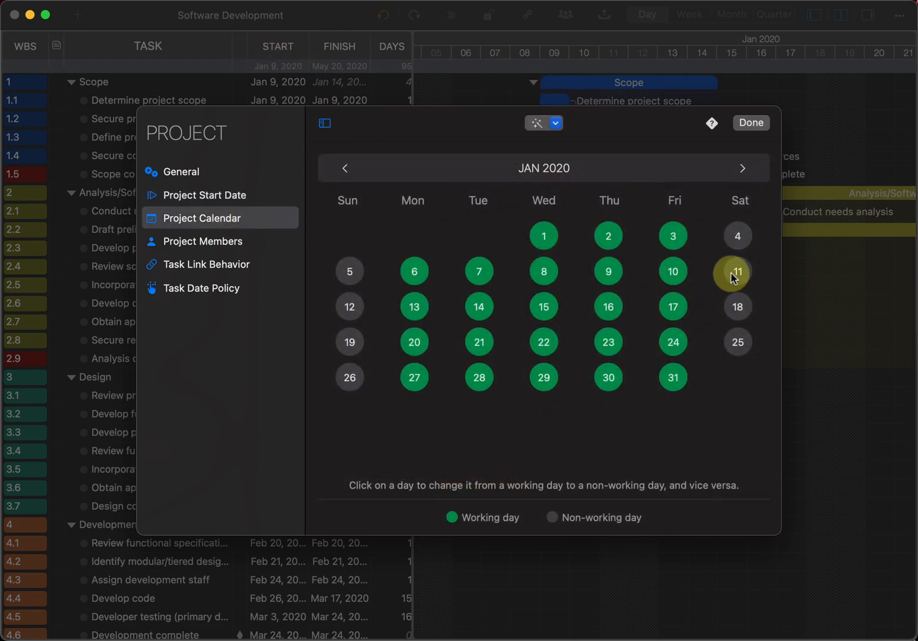
pyautogui.click(737, 271)
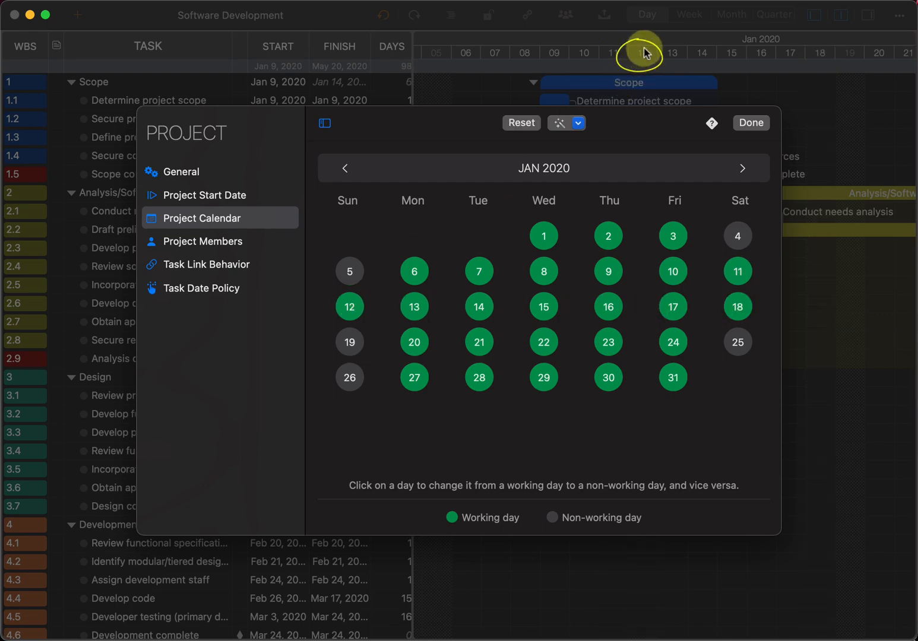
pyautogui.click(750, 123)
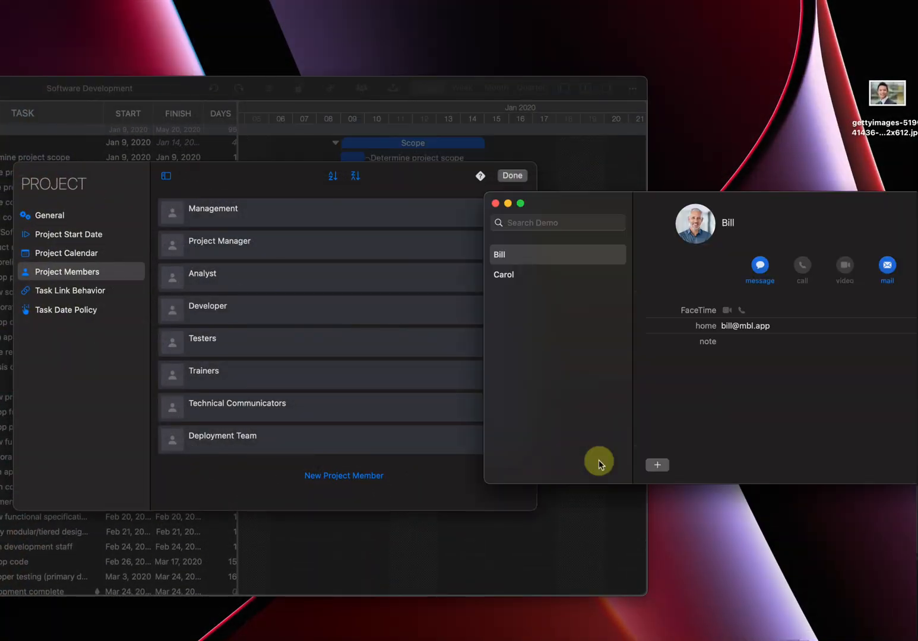
pyautogui.moveTo(534, 261)
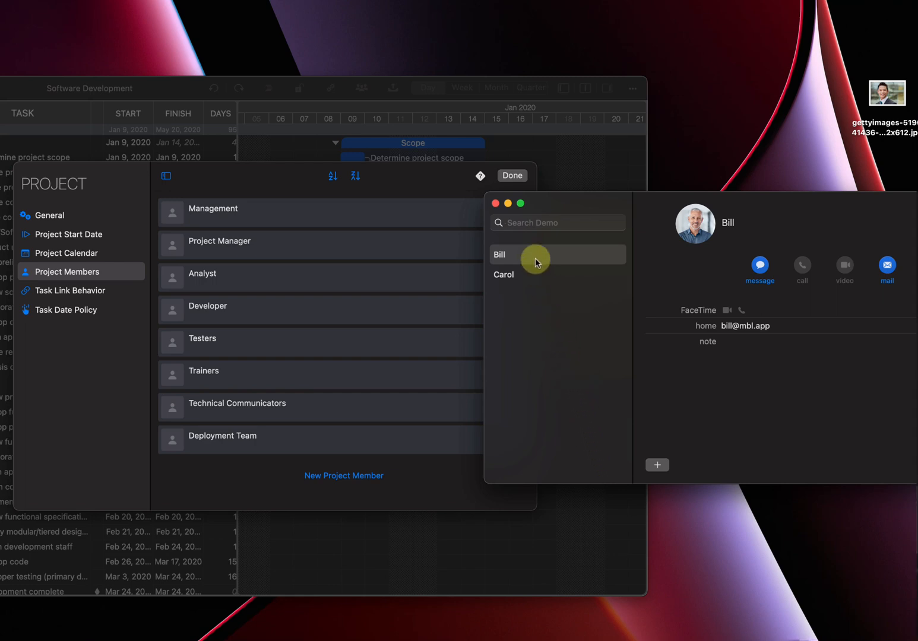
# View Bill's contact details, add a member 'For Testing', and close Project settings
pyautogui.click(503, 275)
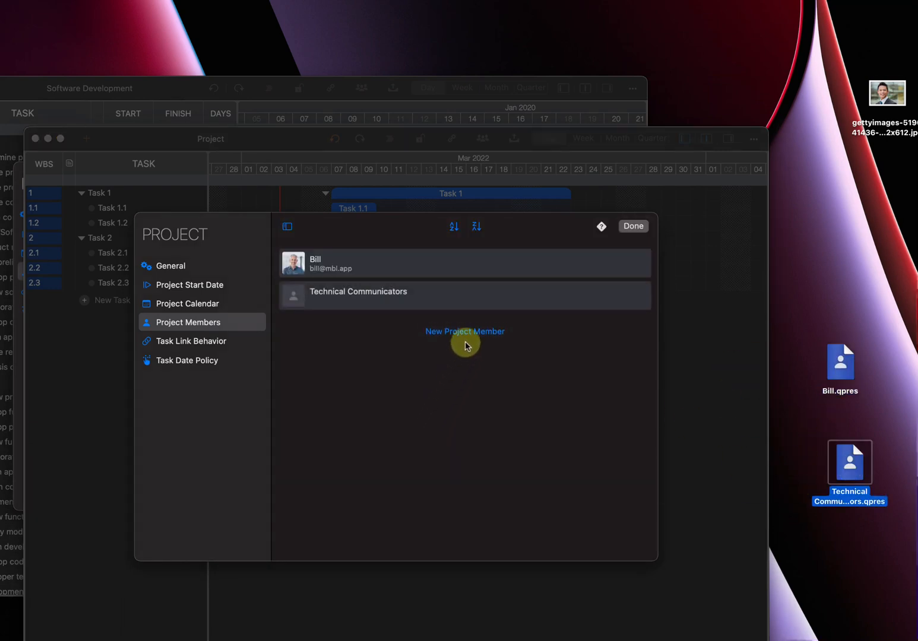
pyautogui.click(465, 332)
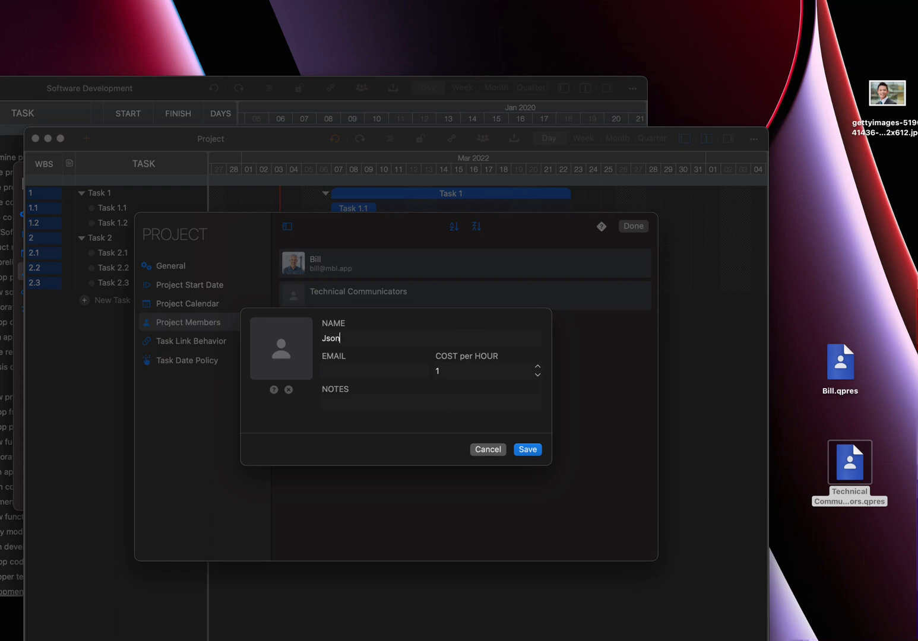
pyautogui.write('For Testing')
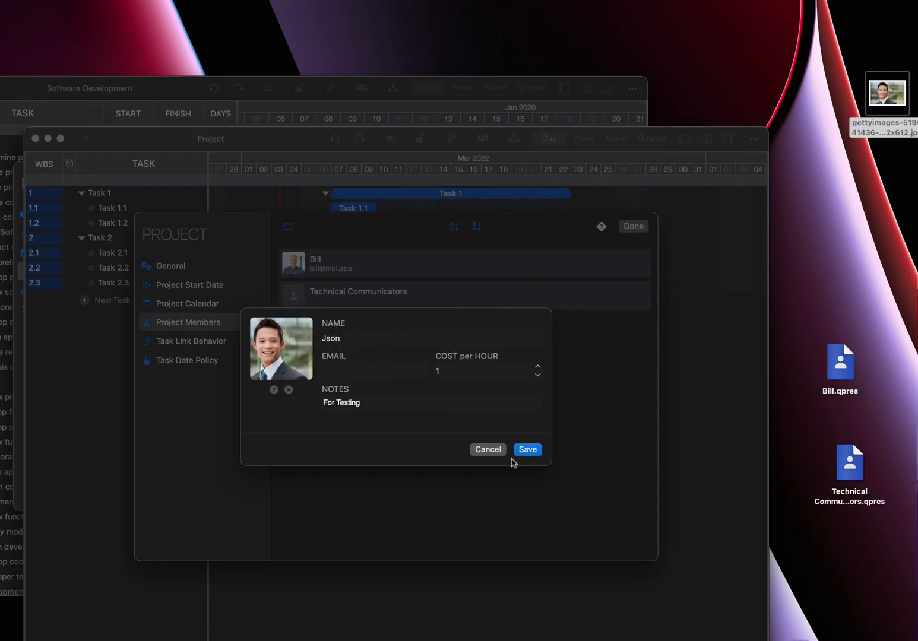
pyautogui.click(527, 449)
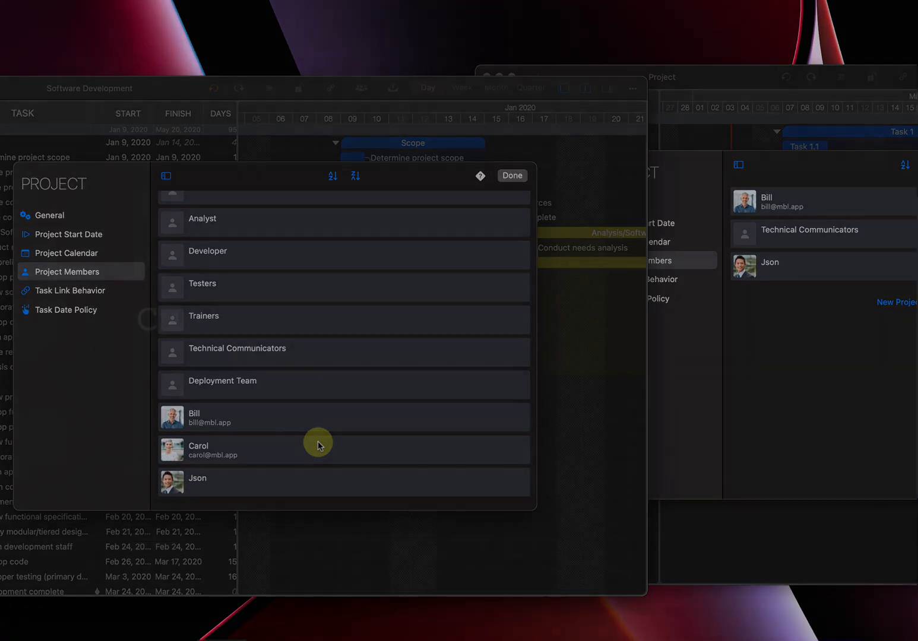
pyautogui.click(511, 175)
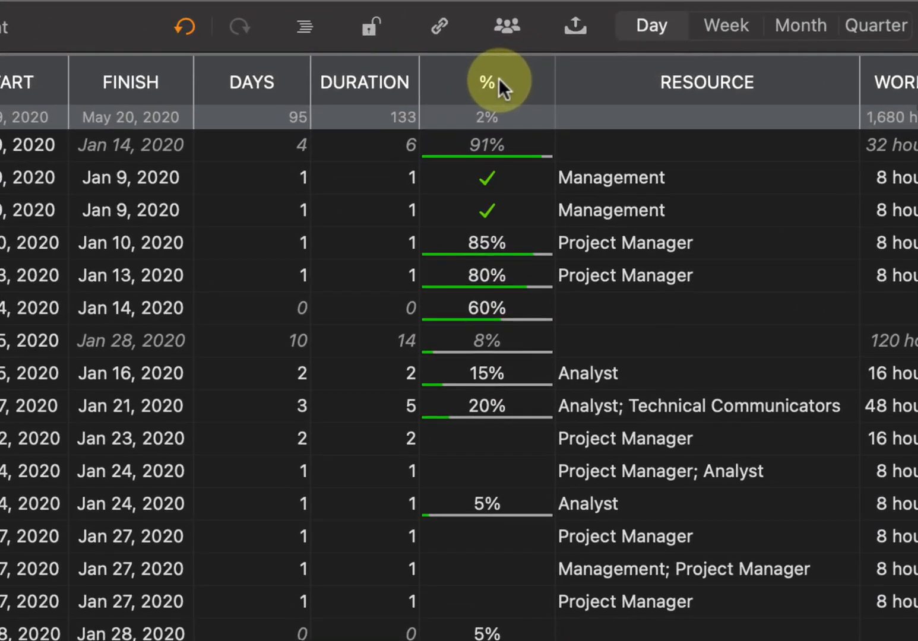
# Retitle the % column to '% Comp.' and review column visibility and order
pyautogui.doubleClick(487, 82)
pyautogui.write('% Comp.')
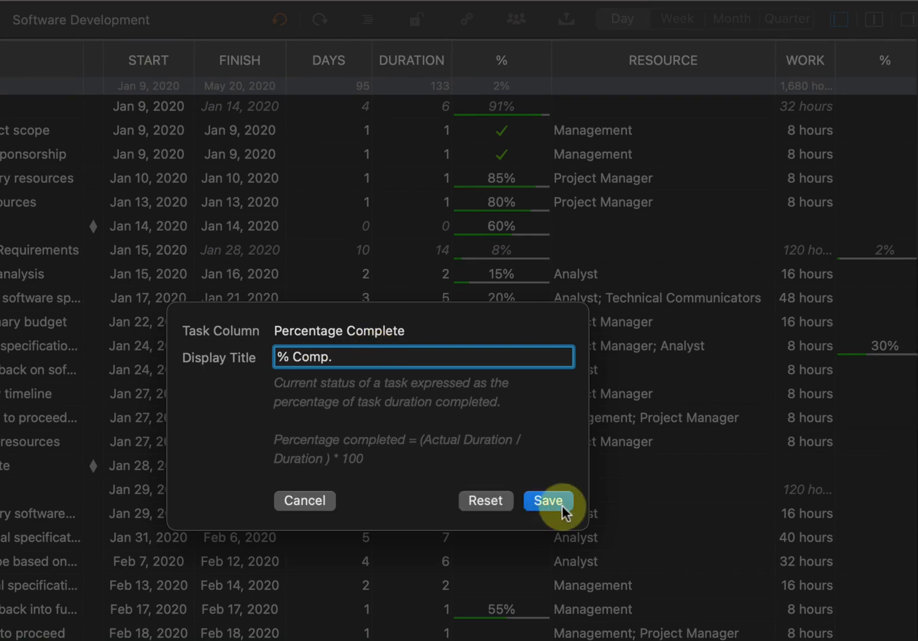
pyautogui.click(547, 501)
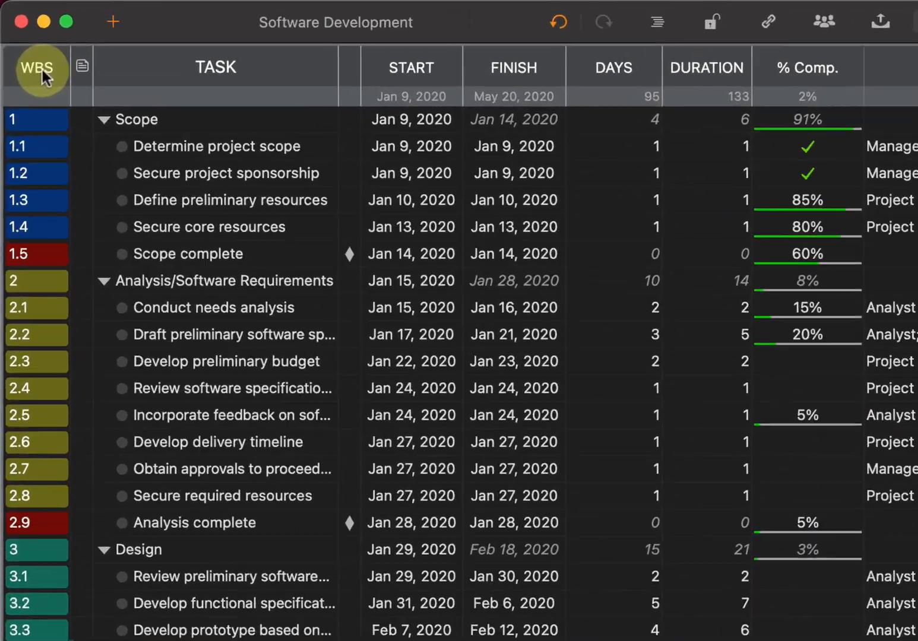
pyautogui.click(37, 67)
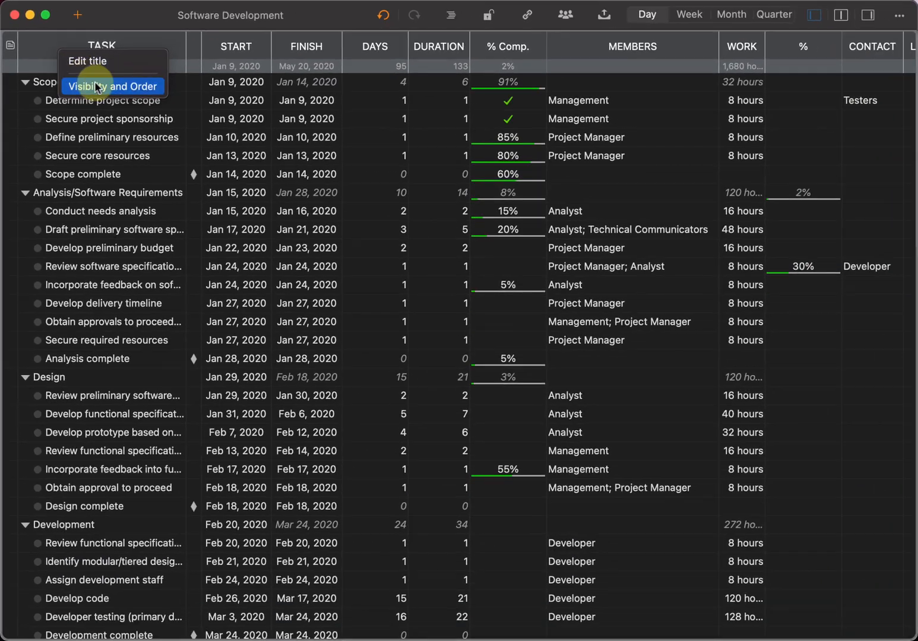
pyautogui.click(112, 86)
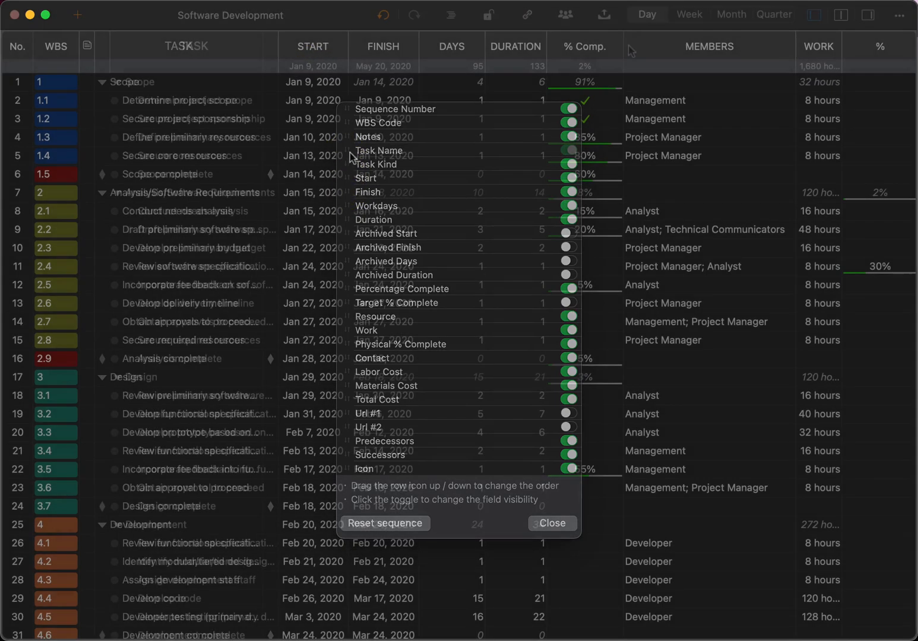
pyautogui.click(551, 523)
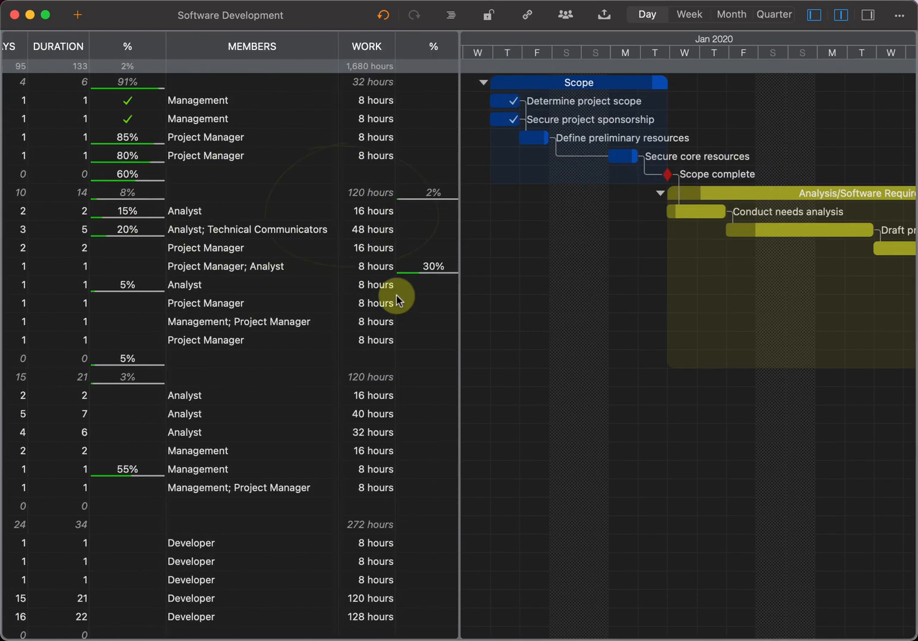
# Hide the hours unit on Work values and bring up date column display options
pyautogui.rightClick(214, 46)
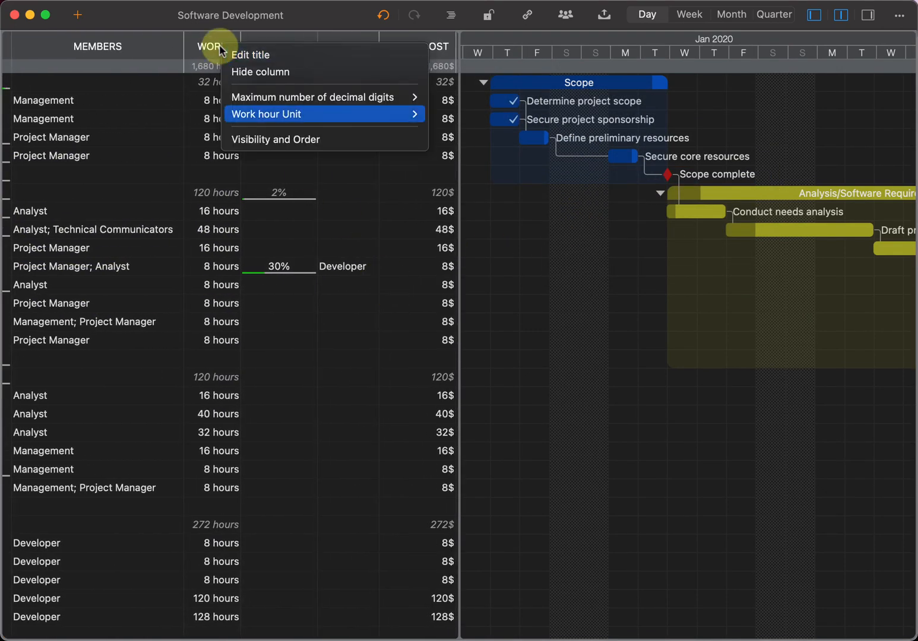
pyautogui.click(266, 114)
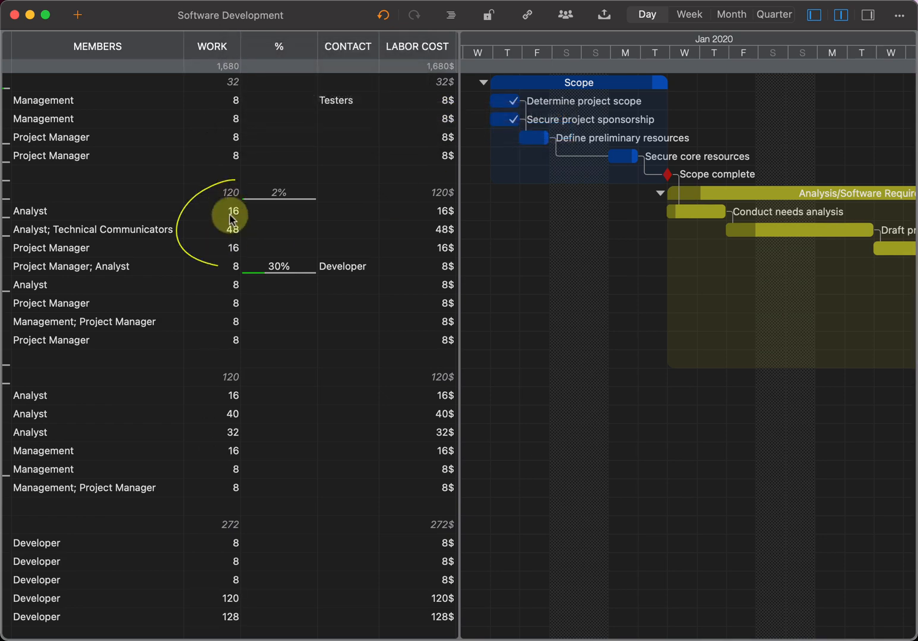
pyautogui.rightClick(119, 46)
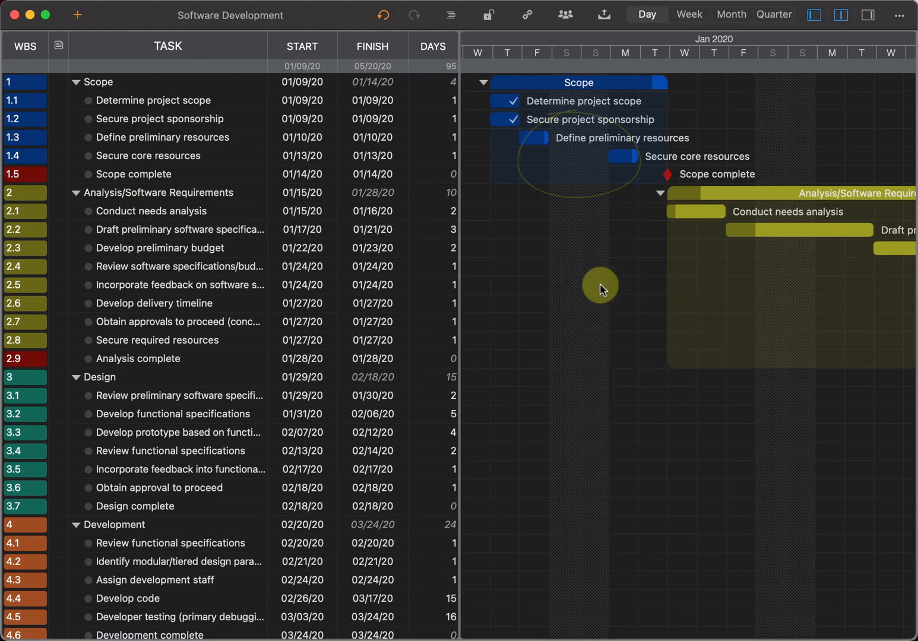
# Label Gantt bars with name and % complete, trying Extra Large then Normal text
pyautogui.rightClick(599, 288)
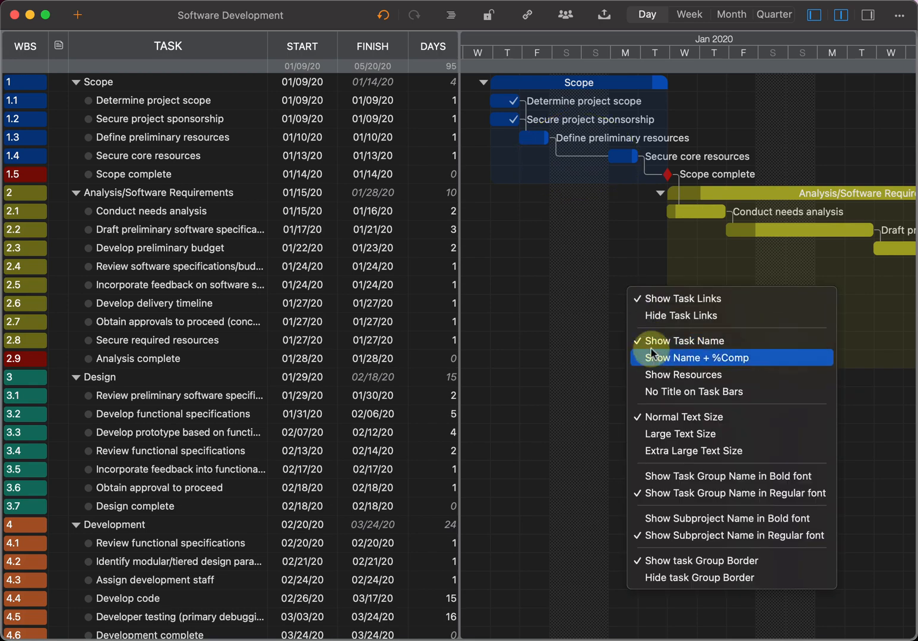
pyautogui.click(696, 358)
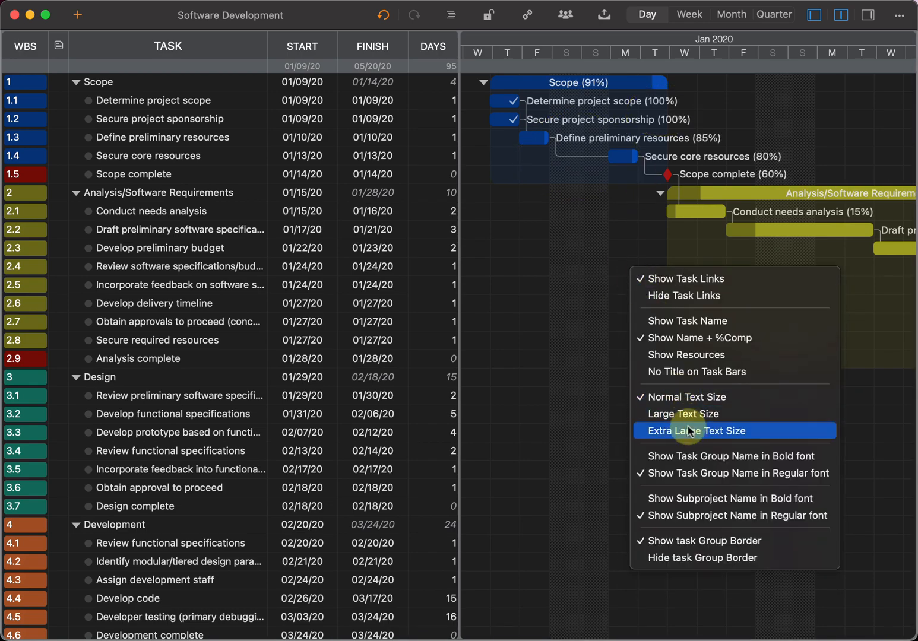
pyautogui.click(703, 430)
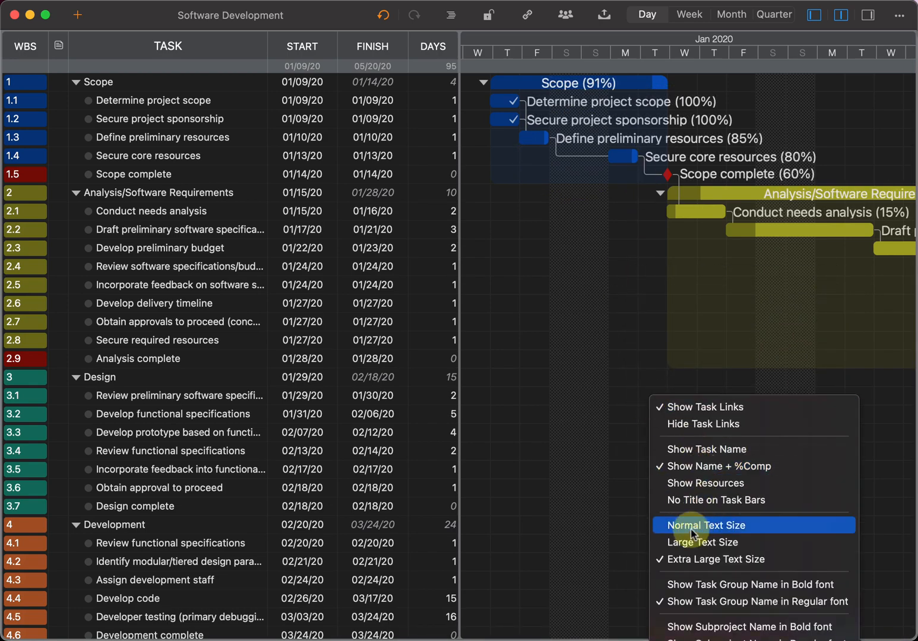
pyautogui.click(706, 525)
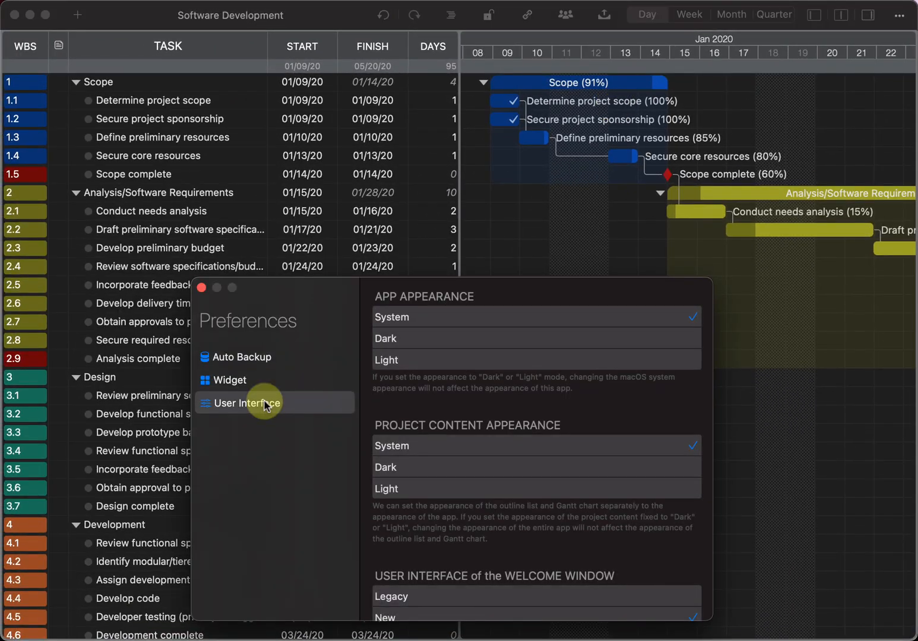
# Scroll to Task Link Display Style for curved links, then close Preferences
pyautogui.scroll(-3)
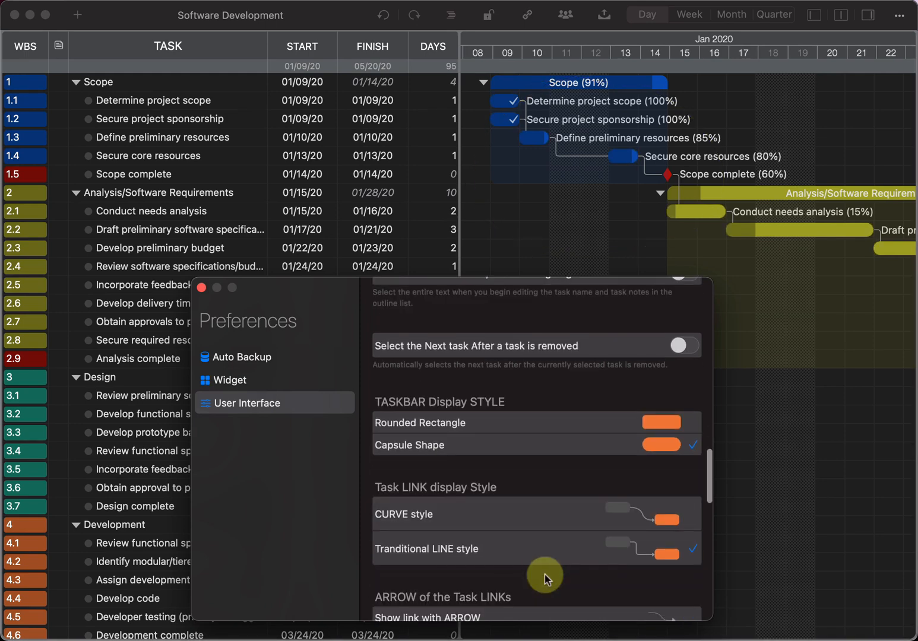
pyautogui.scroll(-3)
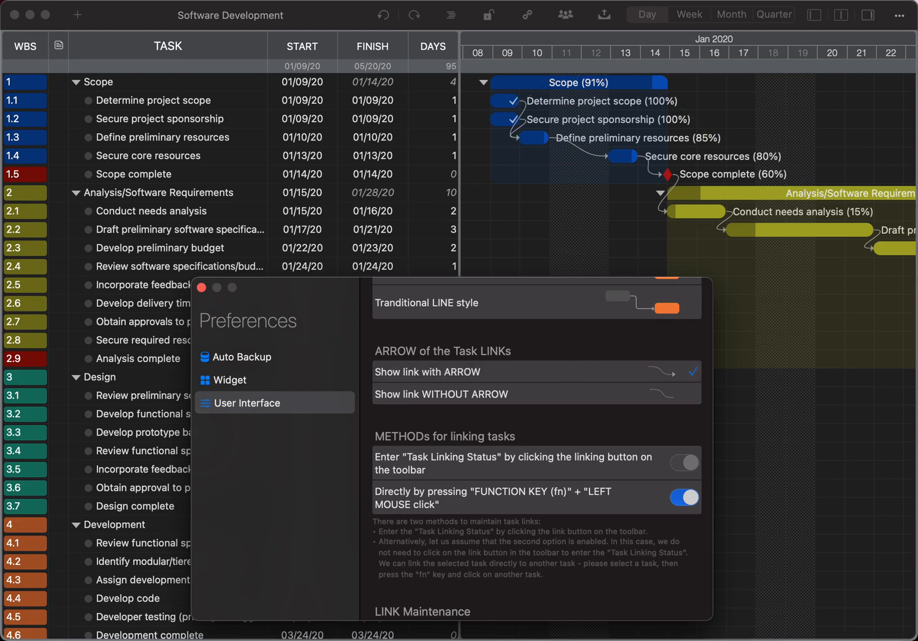
pyautogui.click(201, 288)
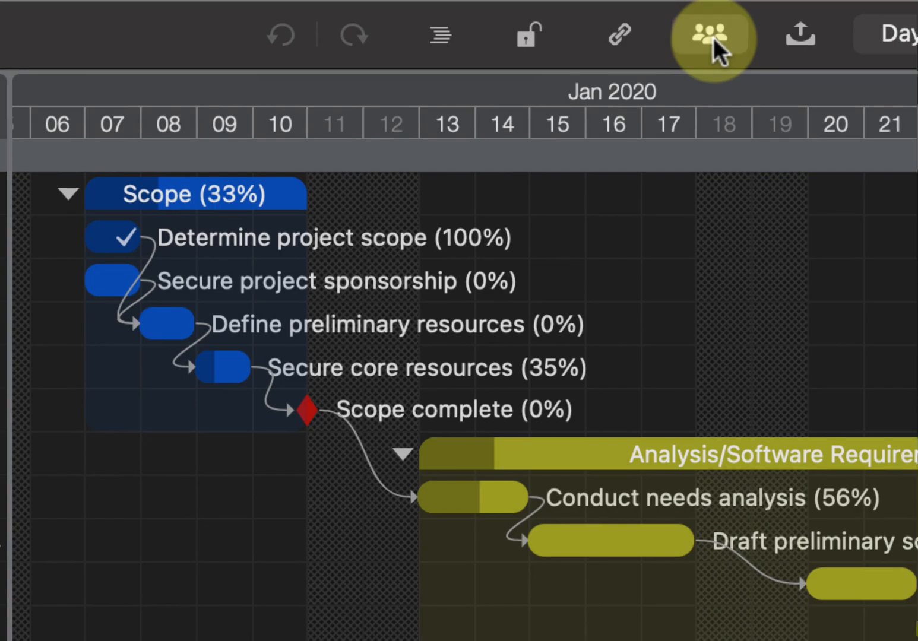
# Build a new project from Management and Project Manager tasks and open it
pyautogui.click(712, 35)
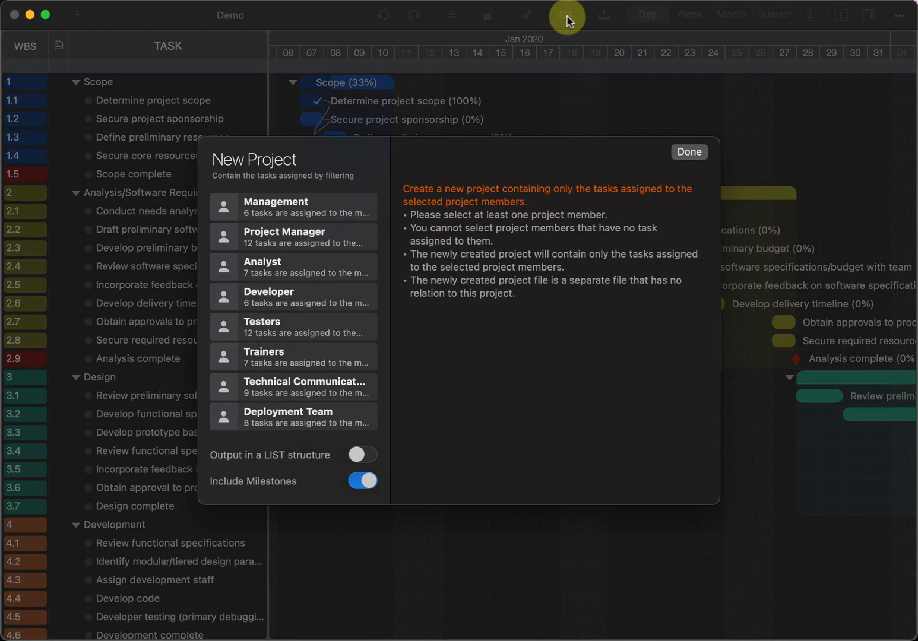
pyautogui.click(292, 207)
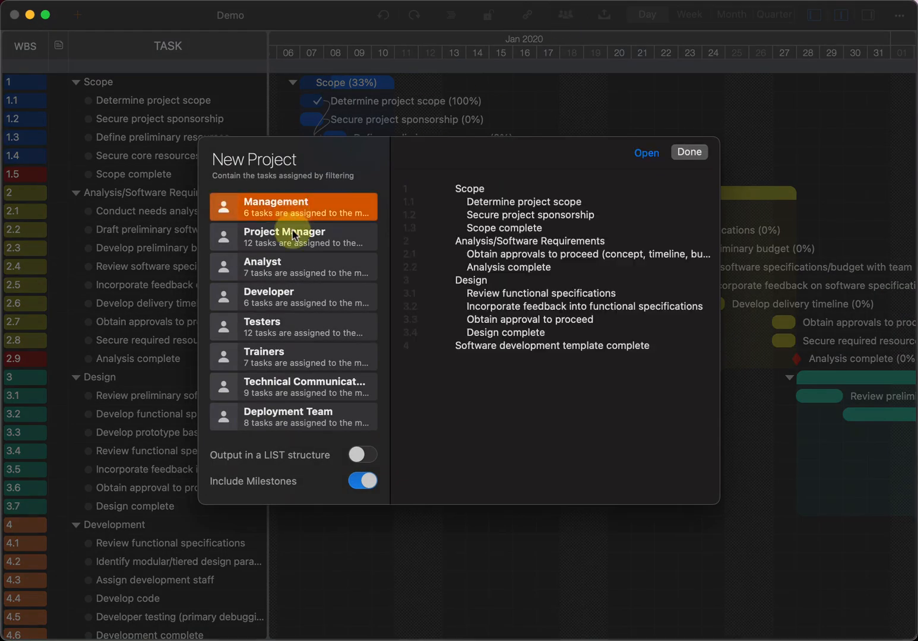
pyautogui.click(292, 236)
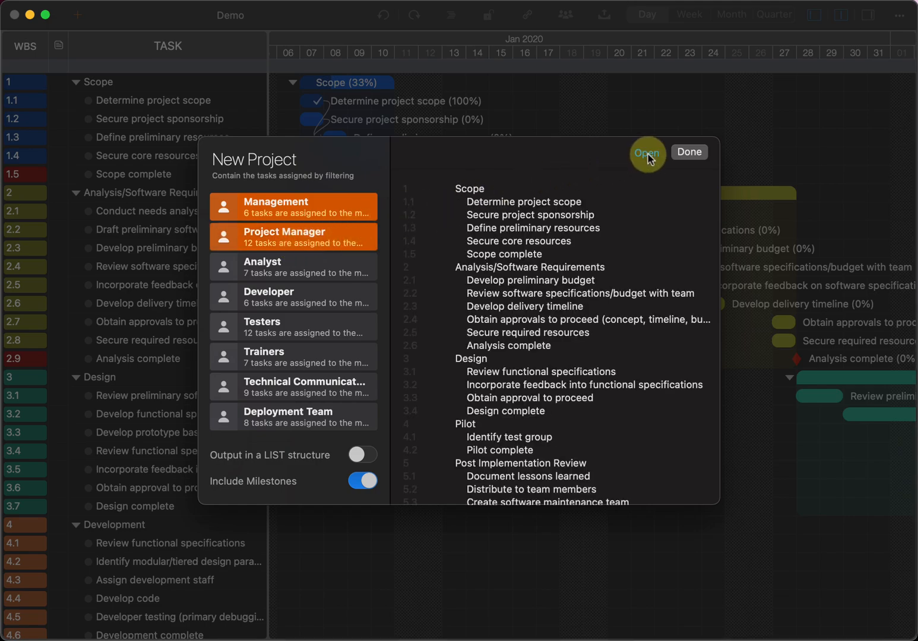
pyautogui.click(646, 152)
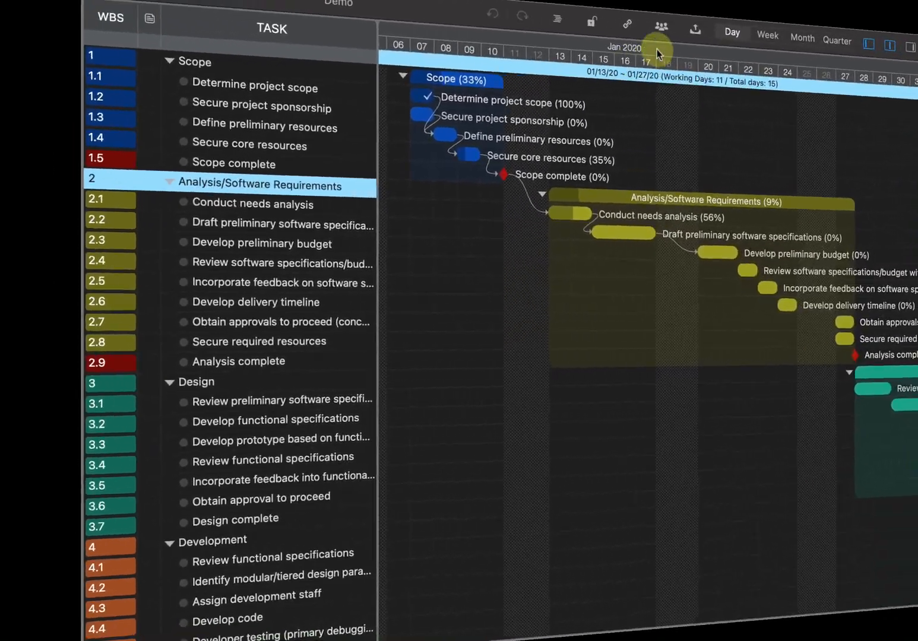
# Create and open a new project limited to Jan 7–11, 2020, holding only the Scope tasks
pyautogui.click(607, 17)
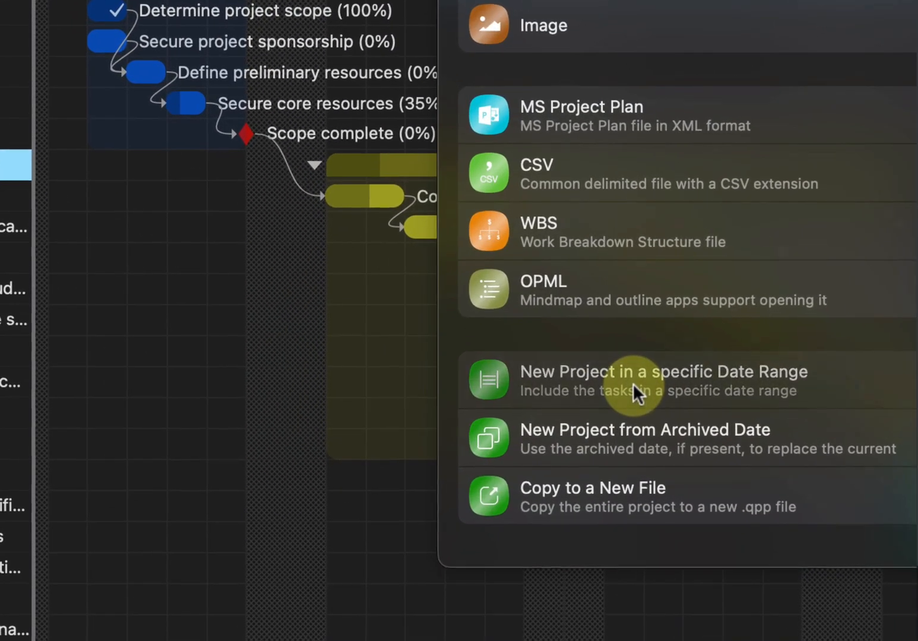
pyautogui.click(663, 380)
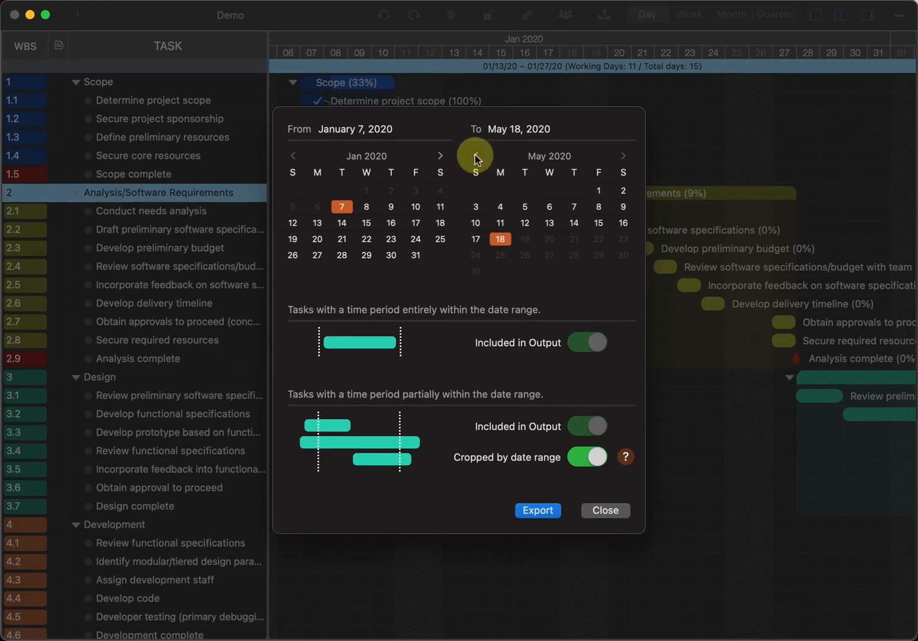
pyautogui.click(474, 155)
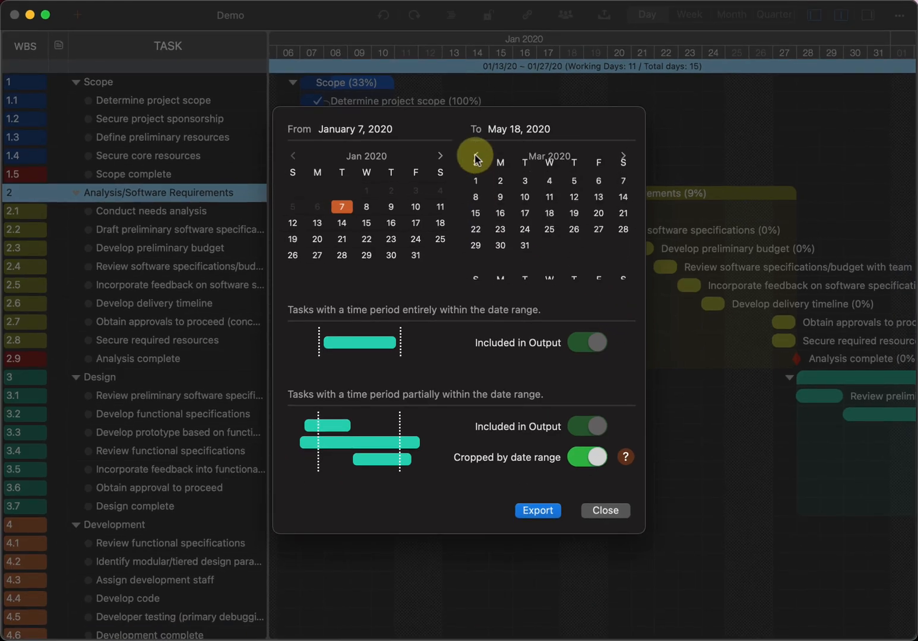
pyautogui.click(475, 155)
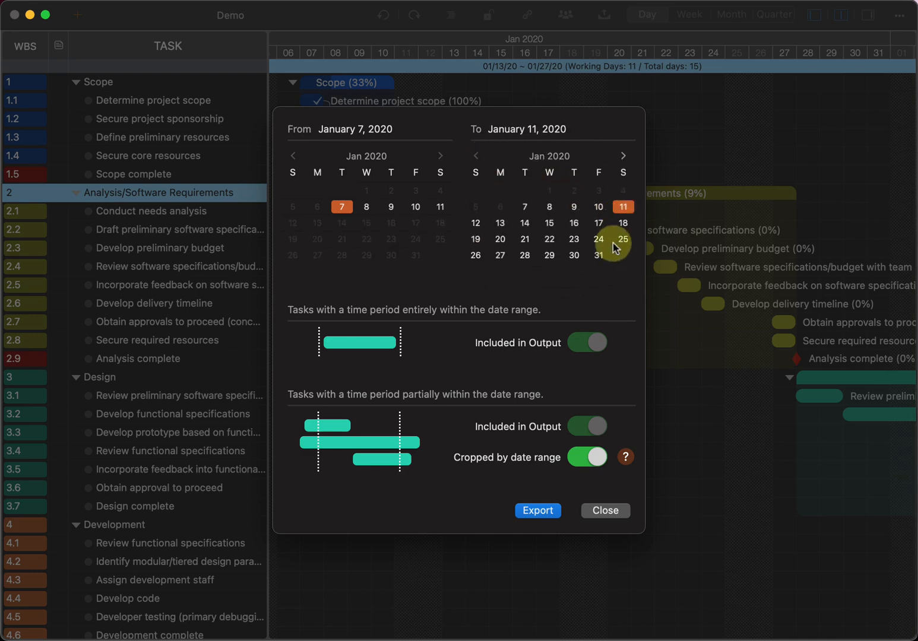
pyautogui.click(537, 511)
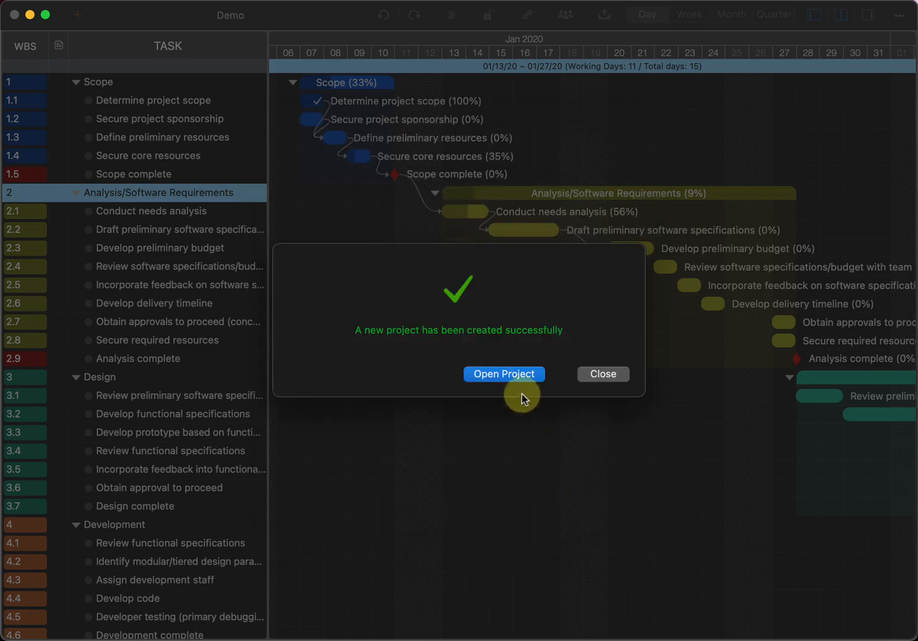
pyautogui.click(504, 374)
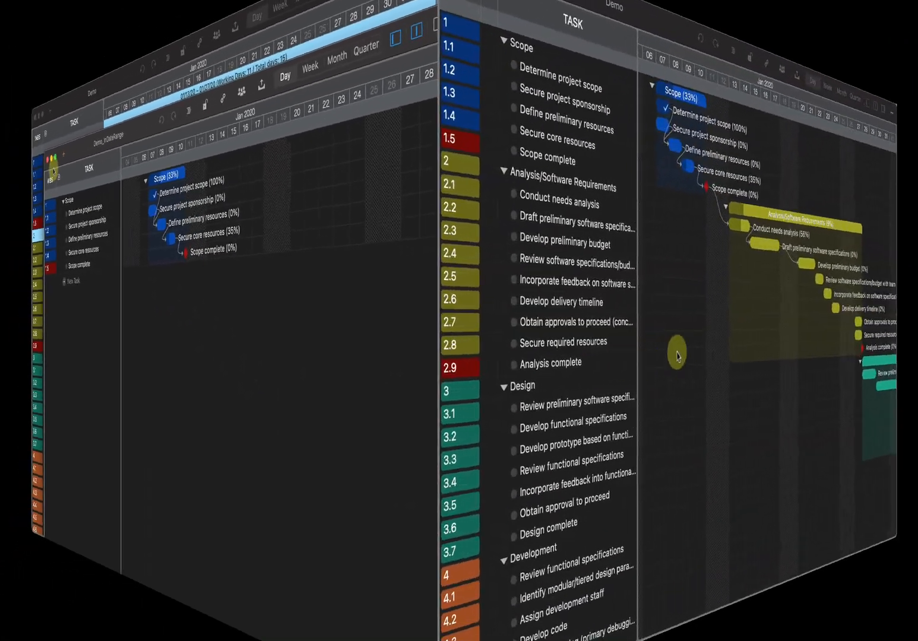
# Copy Analysis/Software Requirements into its own project file, then make a file from the task list
pyautogui.rightClick(481, 195)
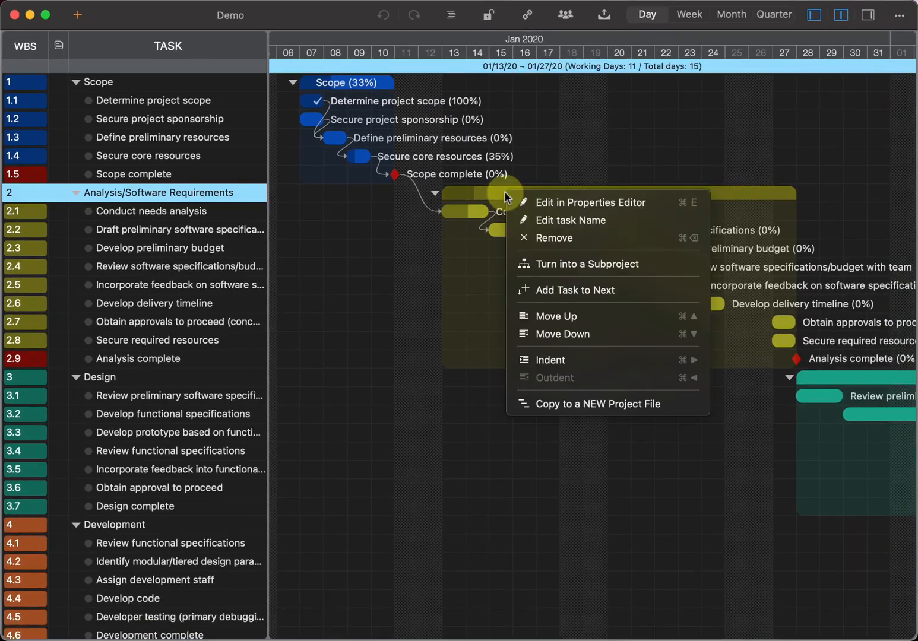
pyautogui.click(597, 404)
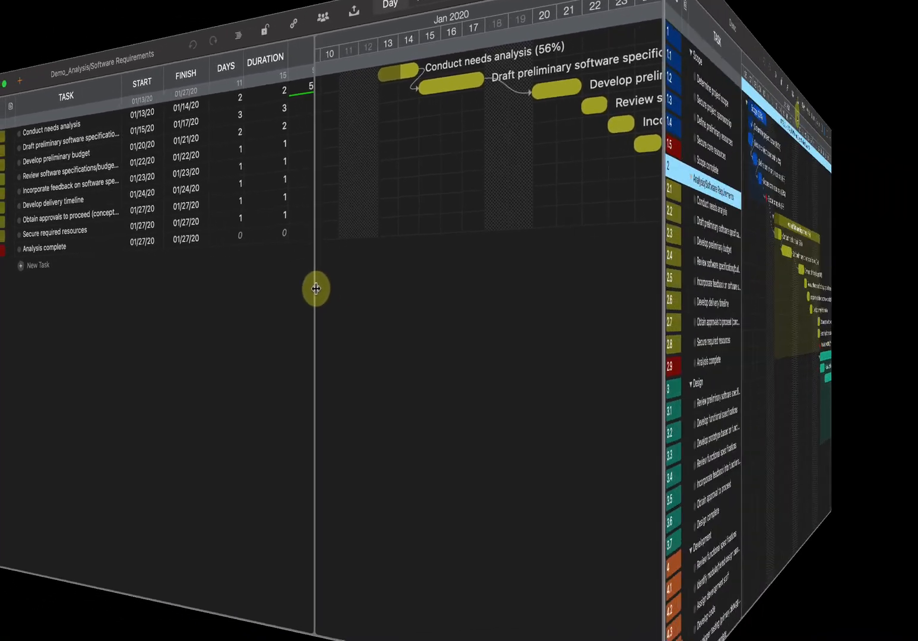
pyautogui.click(453, 14)
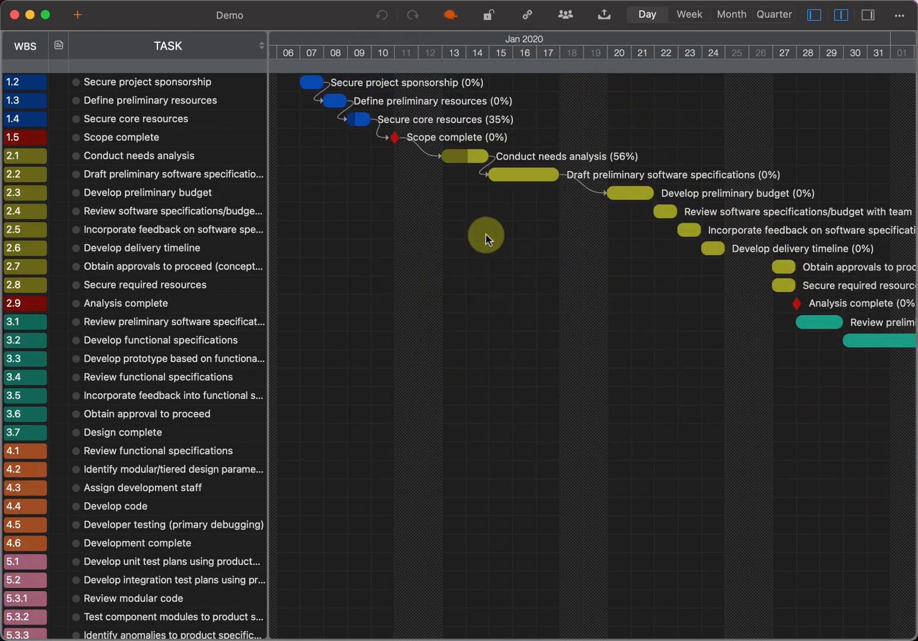
pyautogui.click(604, 14)
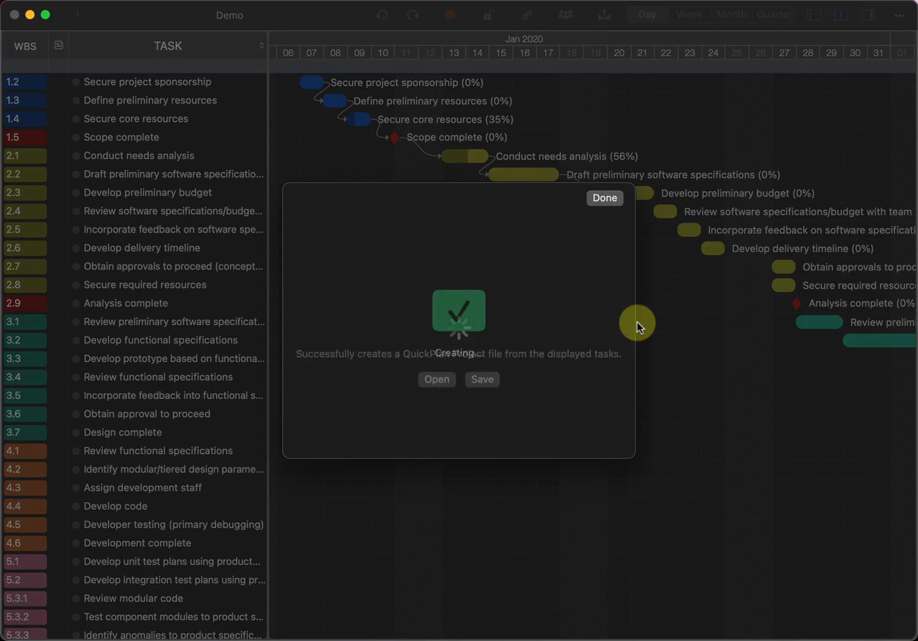
pyautogui.click(603, 14)
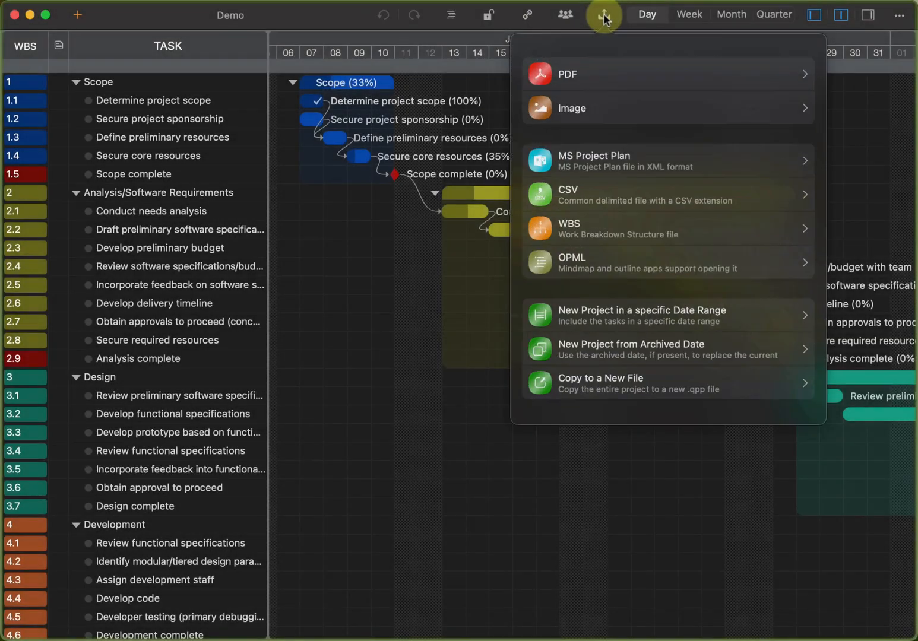
# Preview the Demo project as a PDF at Actual Size and Scale to Fit, then close it
pyautogui.click(567, 74)
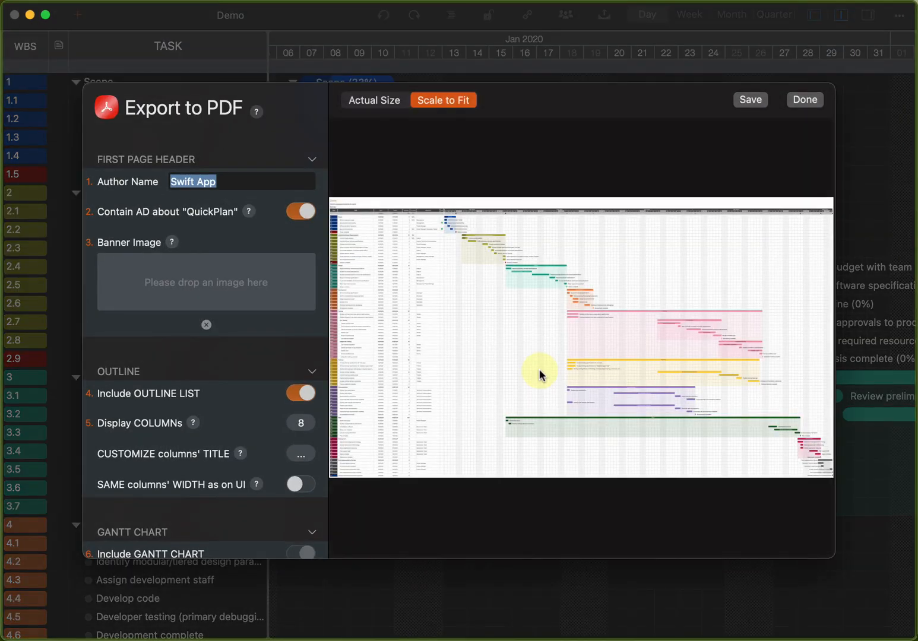
pyautogui.click(300, 393)
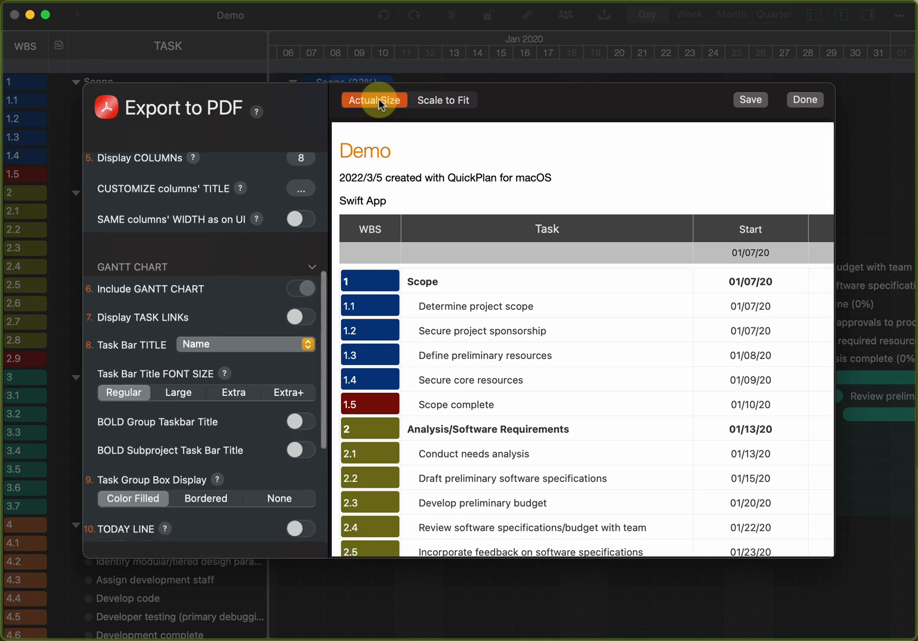
pyautogui.click(443, 100)
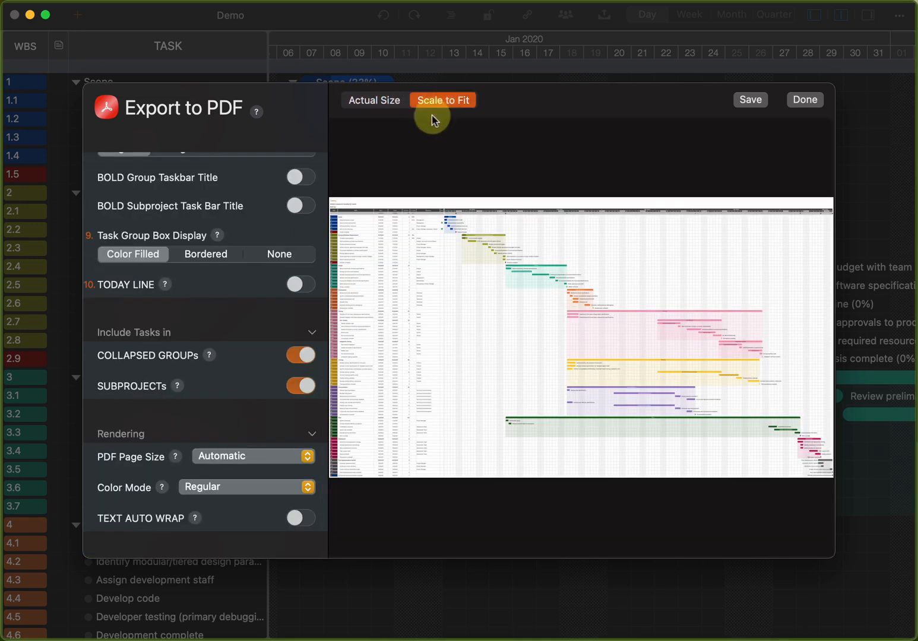
pyautogui.click(245, 487)
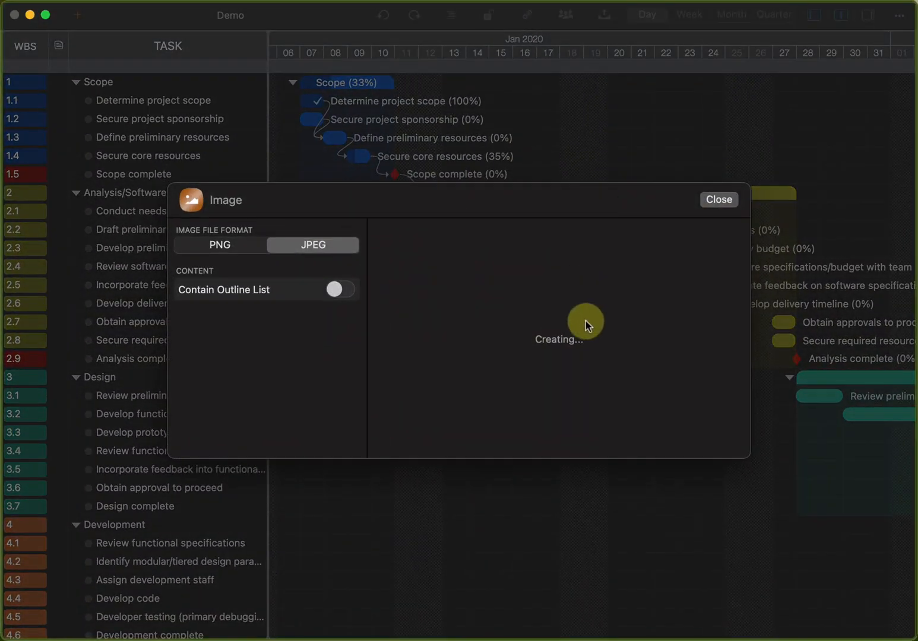
# Close the Image export window, leaving the expanded Demo schedule in view
pyautogui.click(108, 8)
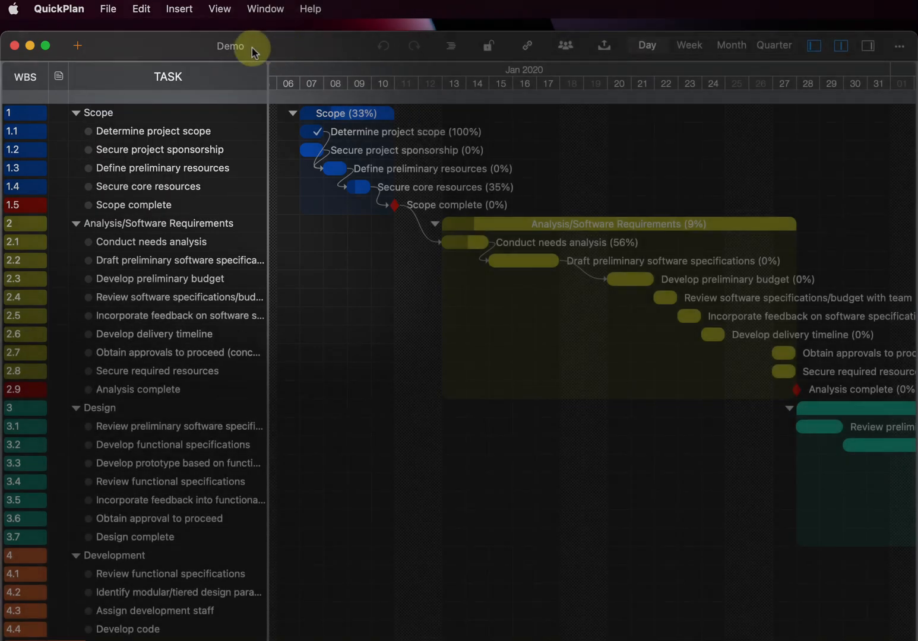
# Close the Demo window to the recent-documents browser and show the DEMO document's options
pyautogui.click(251, 46)
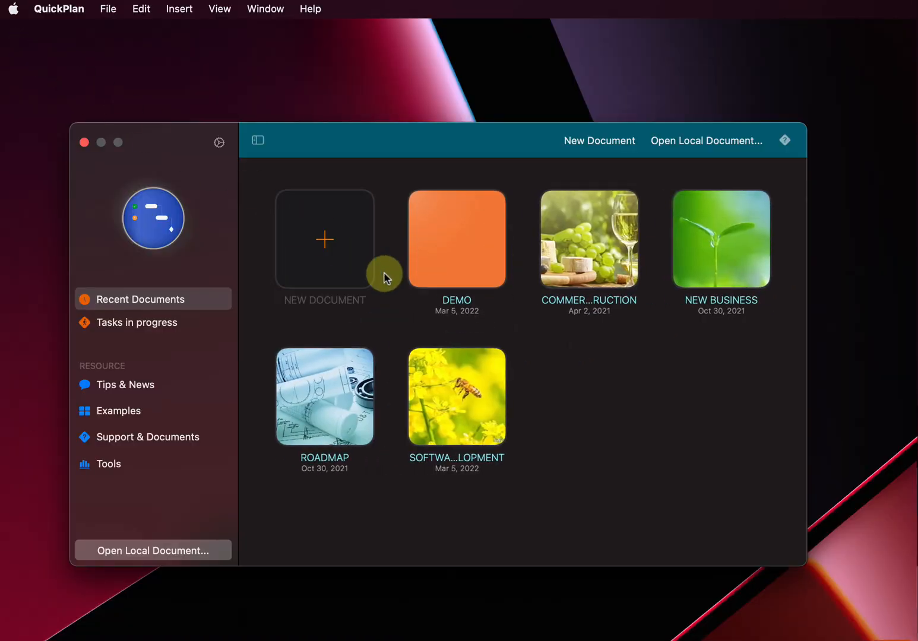
pyautogui.click(457, 239)
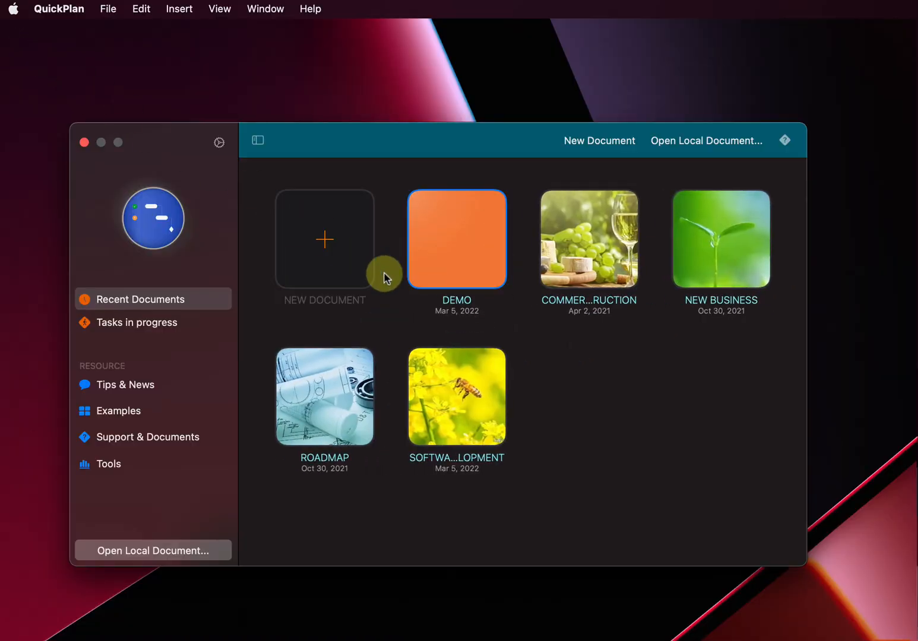
pyautogui.rightClick(457, 238)
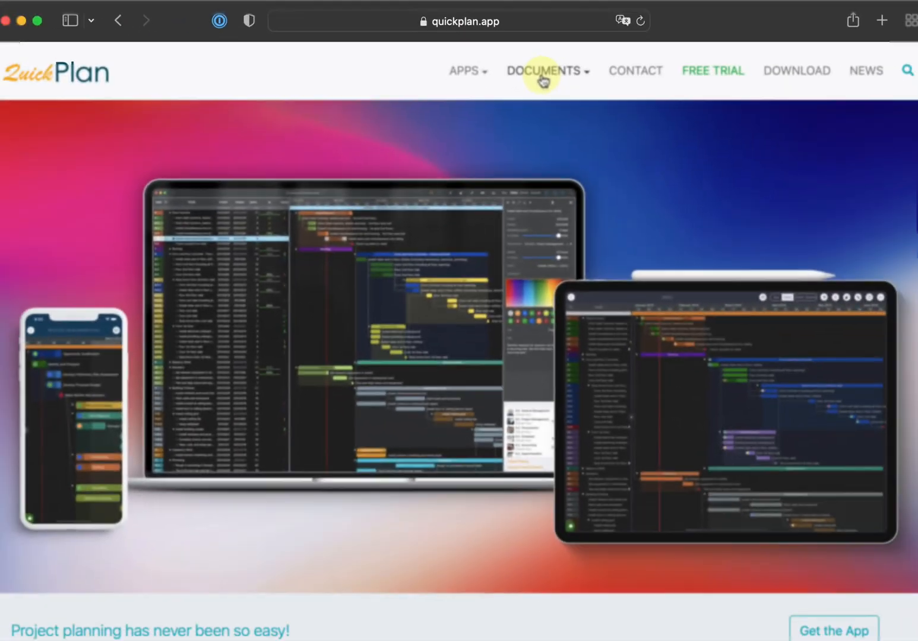
# Open the User Manual from the website's QuickPlan for macOS documents page
pyautogui.click(542, 71)
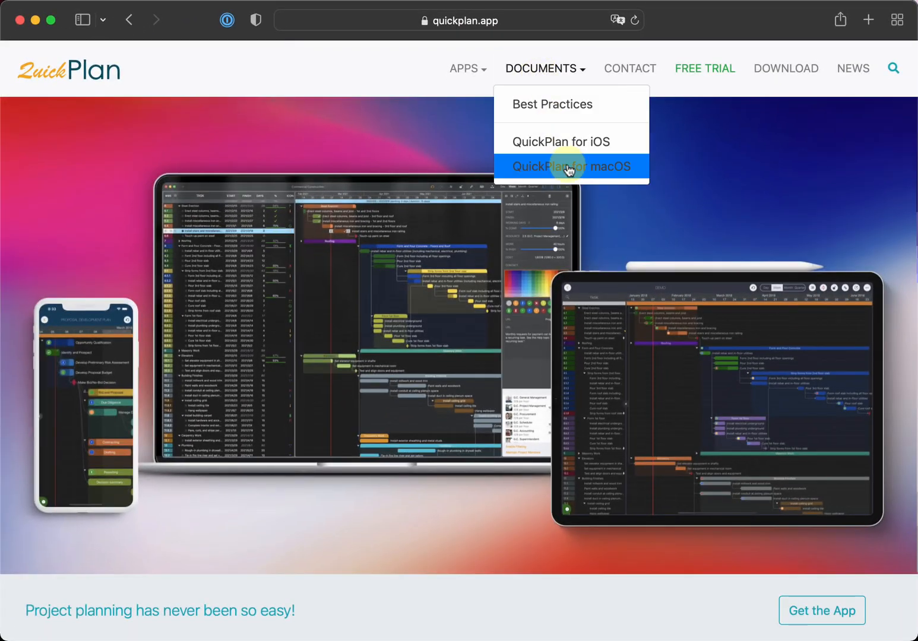
pyautogui.click(569, 166)
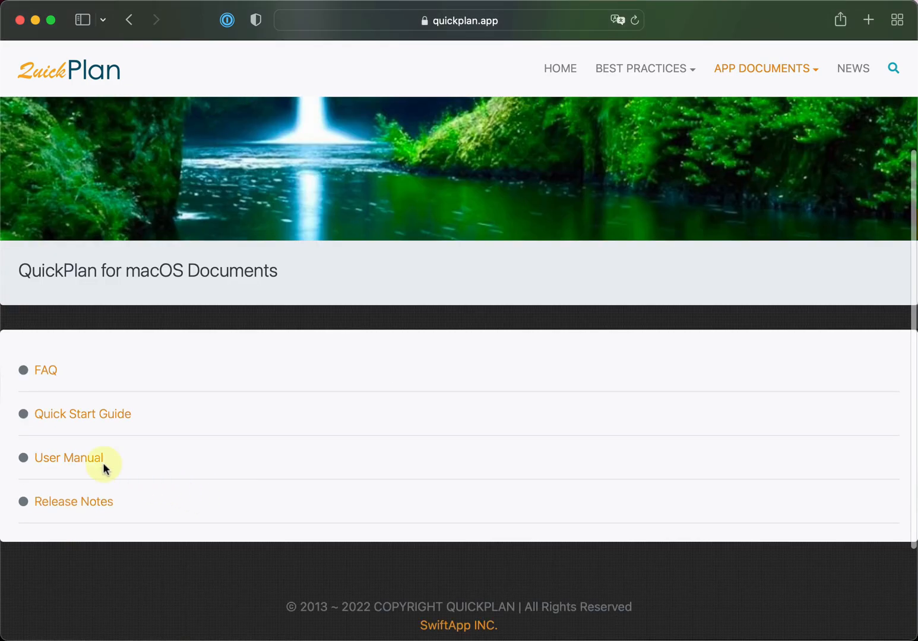
pyautogui.click(68, 457)
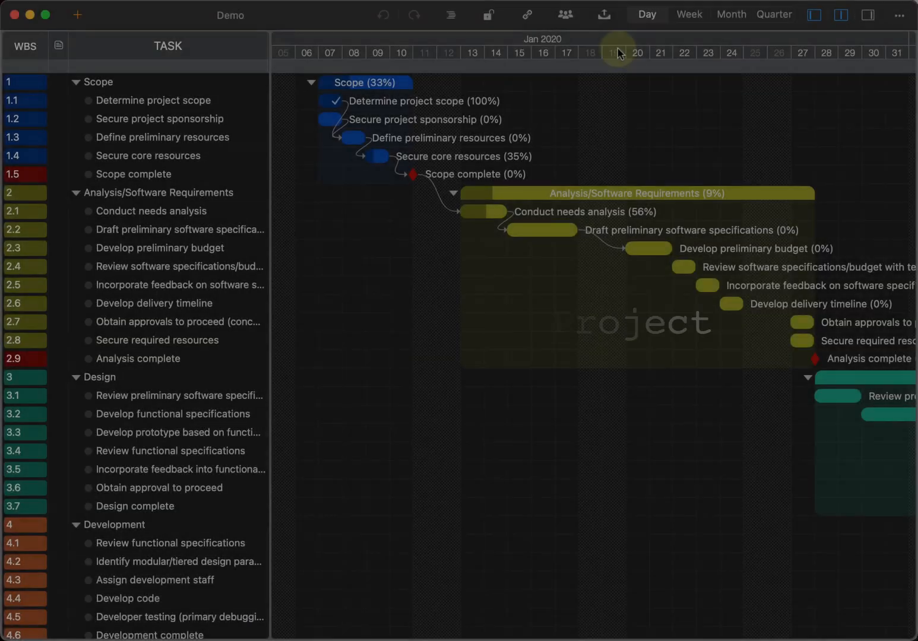
pyautogui.click(603, 15)
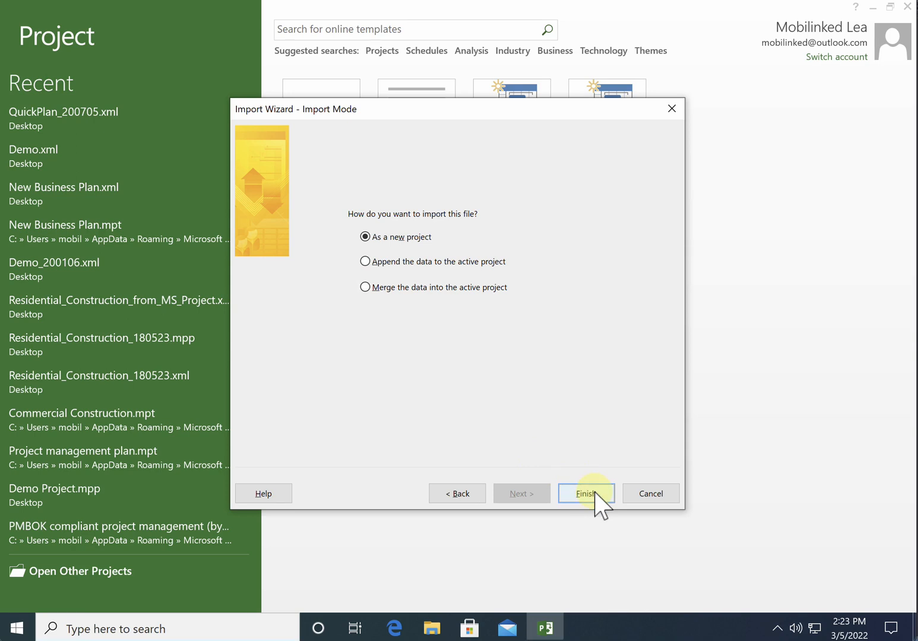
# Finish the Import Wizard, bringing the Demo XML in as a new Microsoft Project project
pyautogui.click(586, 493)
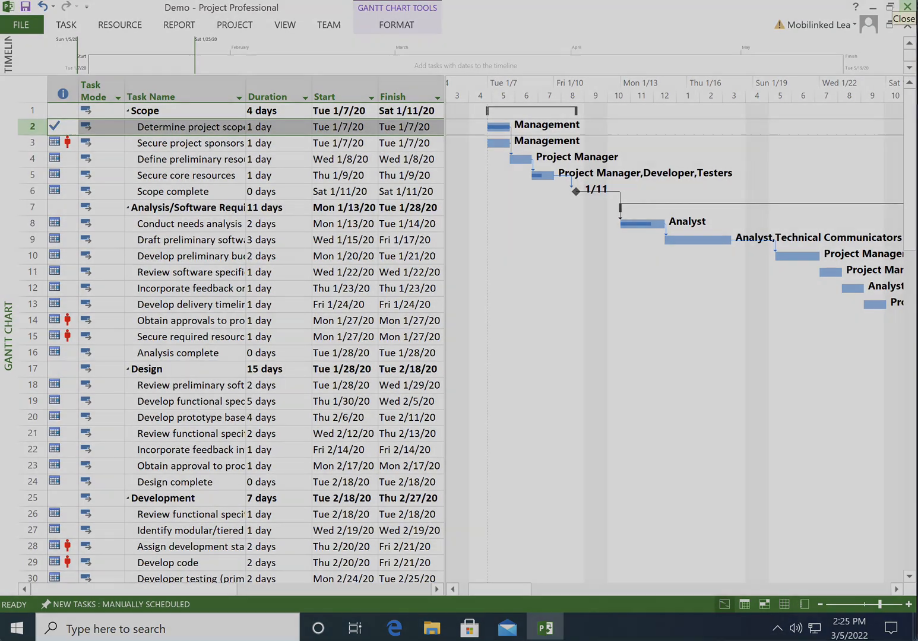
pyautogui.click(21, 25)
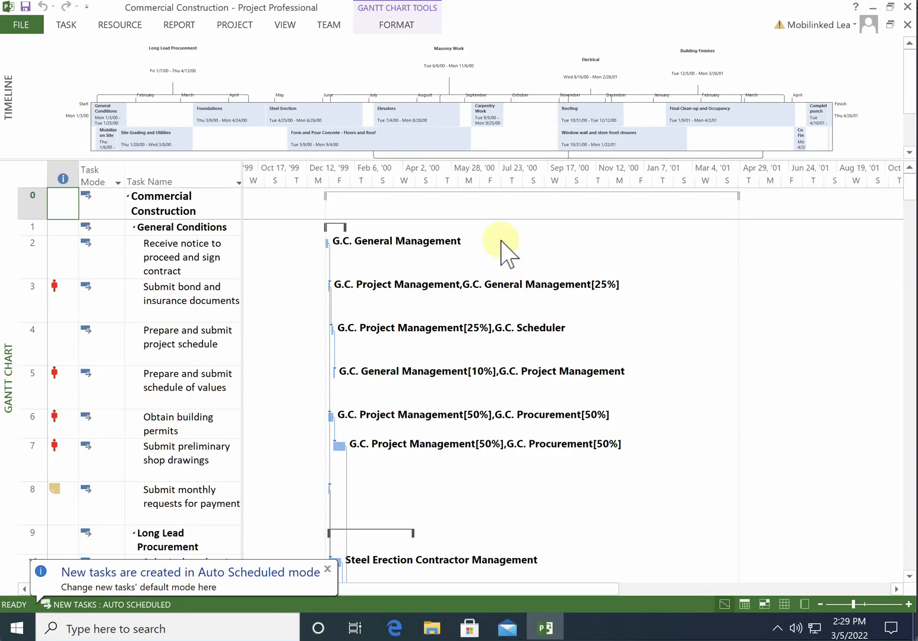
# Save a copy of Commercial Construction to the Desktop in XML Format
pyautogui.click(22, 24)
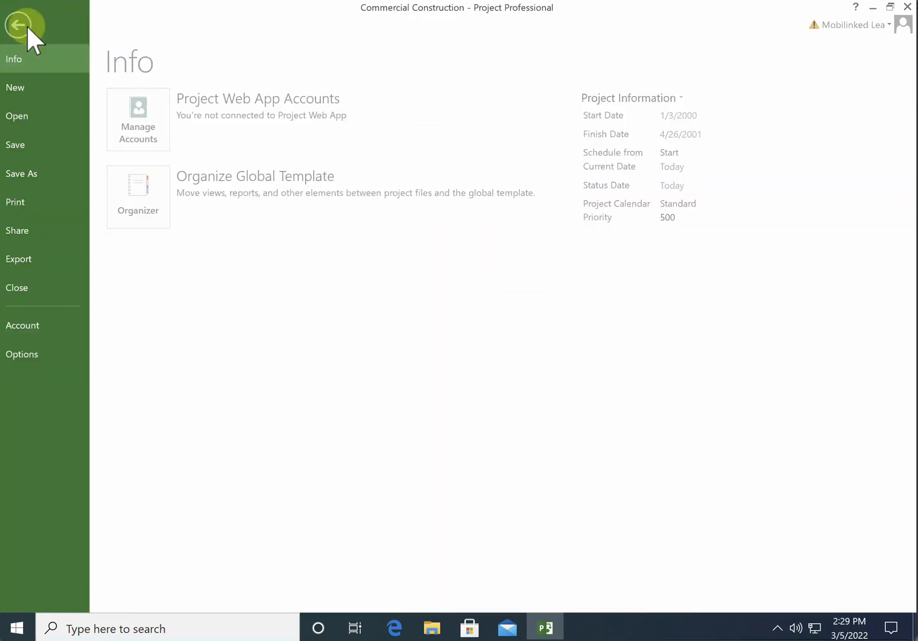
pyautogui.click(21, 174)
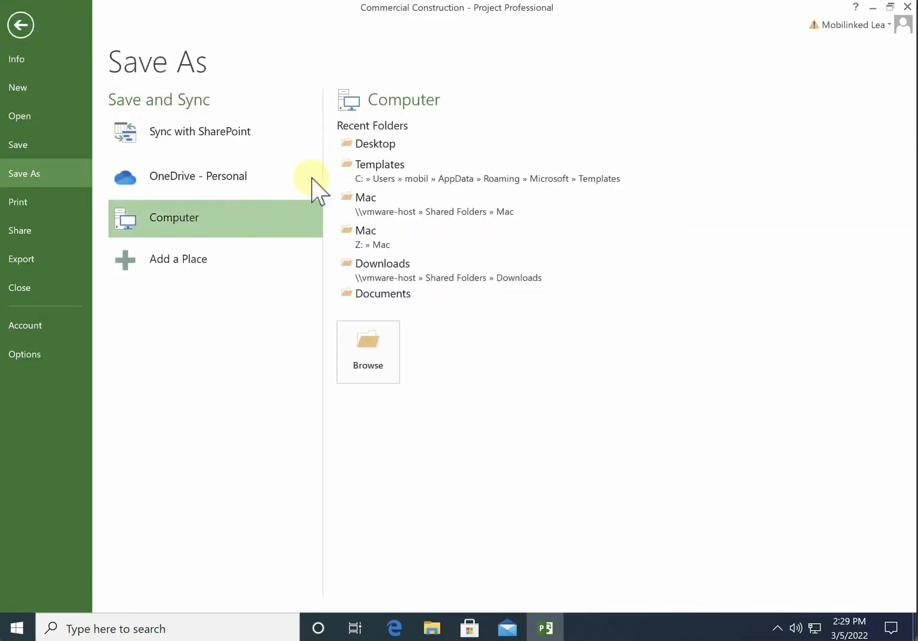
pyautogui.click(367, 351)
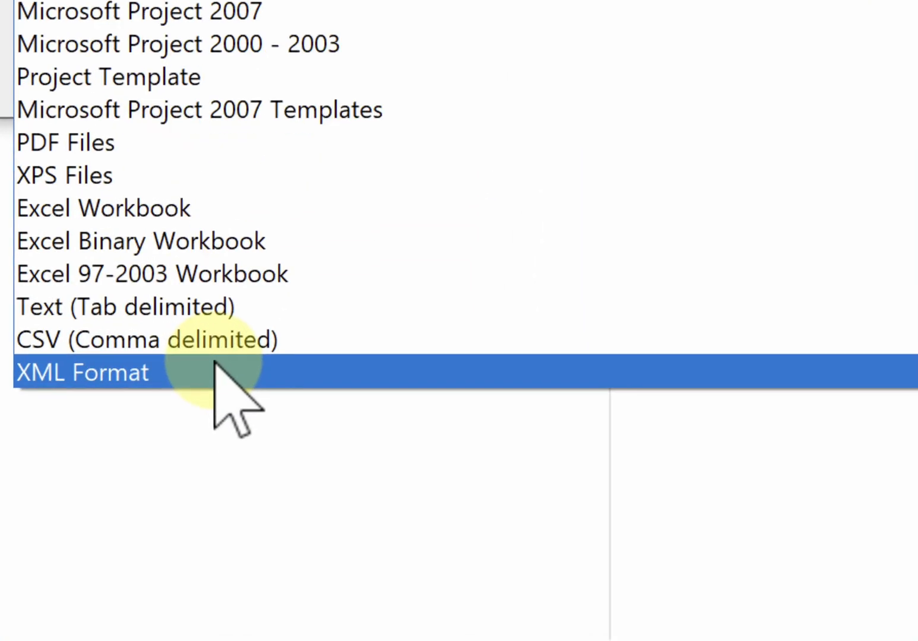
pyautogui.click(83, 373)
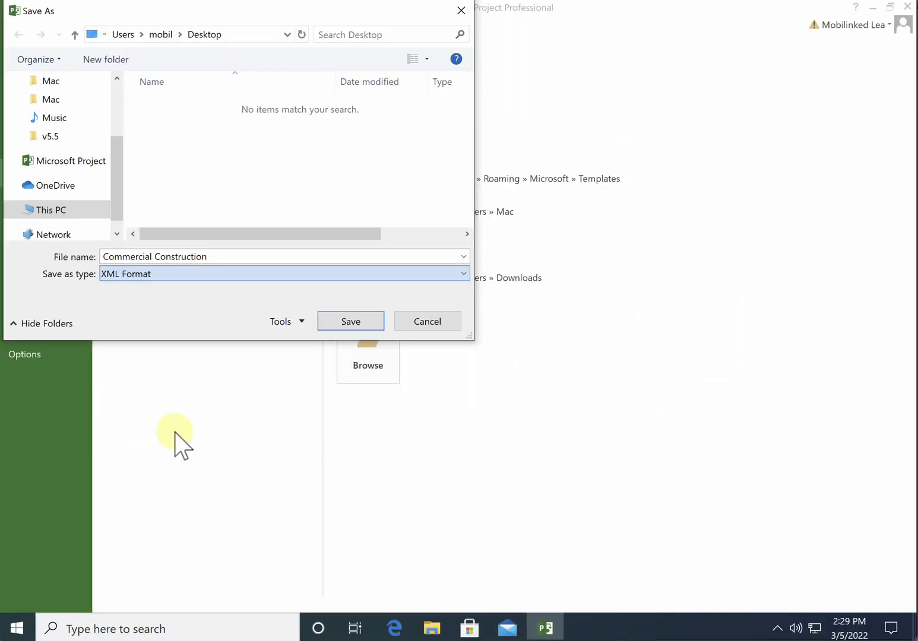
pyautogui.click(350, 321)
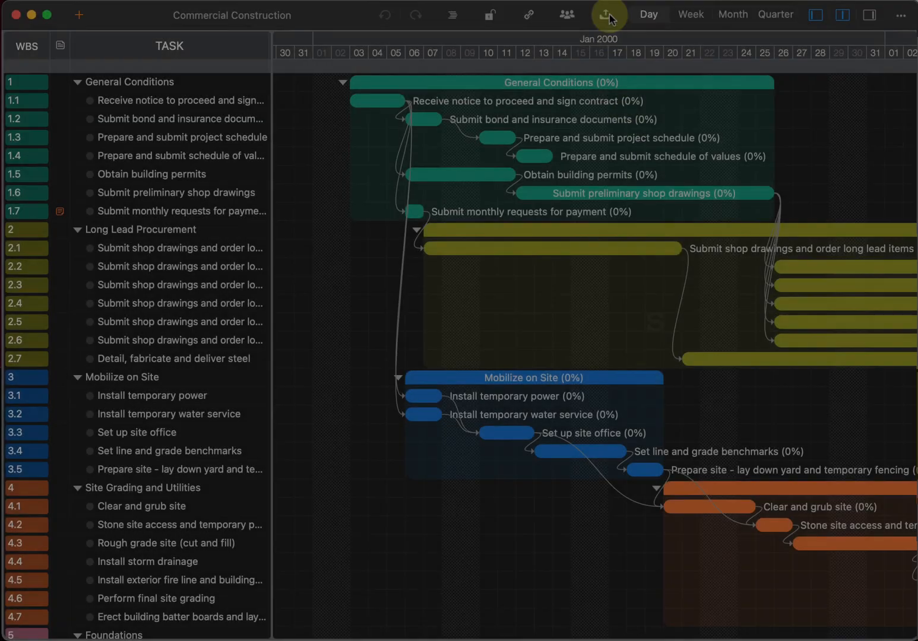
# Show Commercial Construction's export choices: PDF, image, MS Project Plan, CSV, WBS and OPML
pyautogui.click(606, 14)
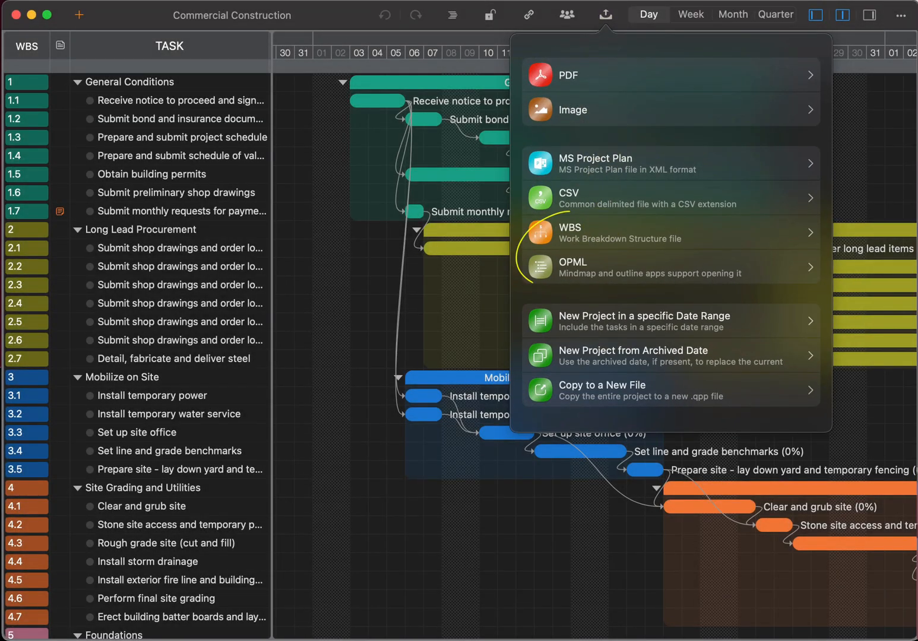